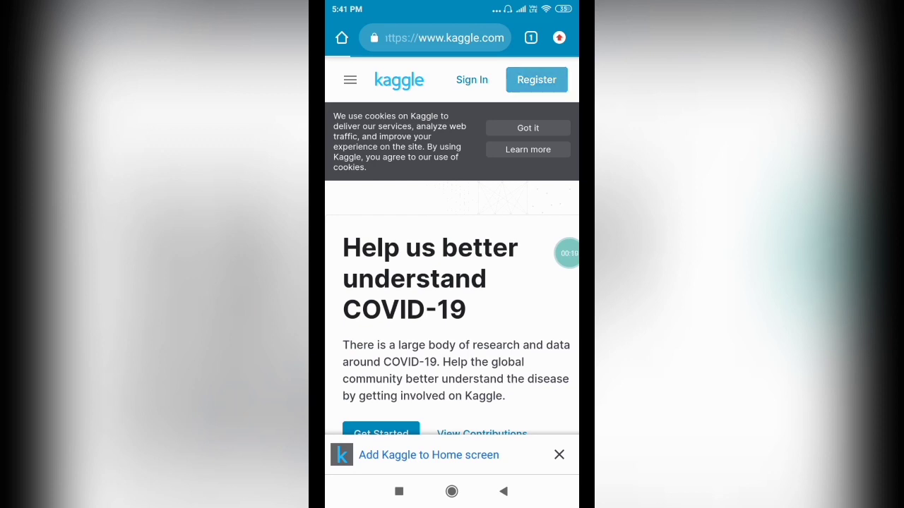
# Dismiss the add-to-home-screen prompt and look over the Kaggle account page.
pyautogui.click(559, 455)
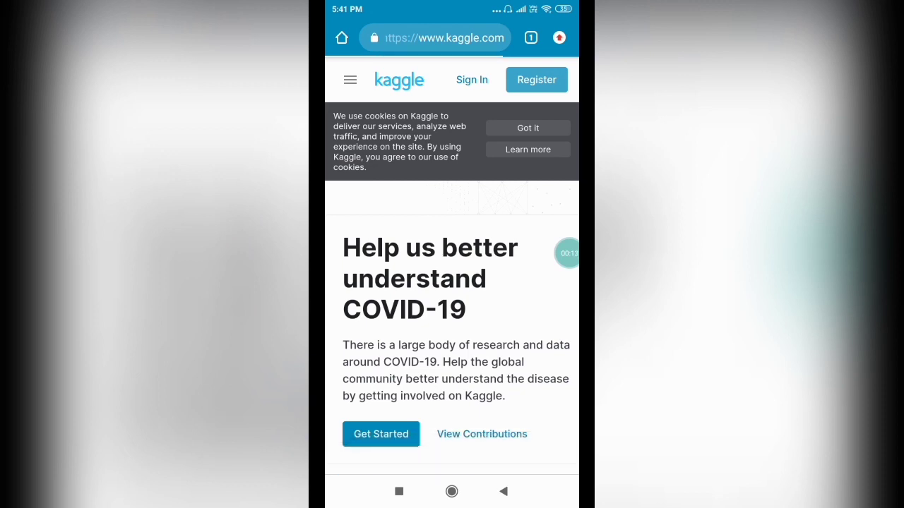
pyautogui.click(536, 79)
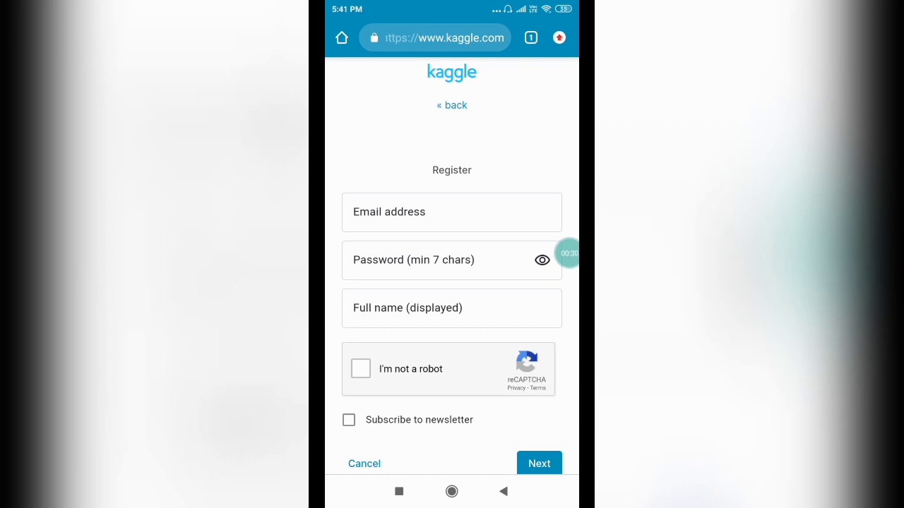
pyautogui.scroll(3)
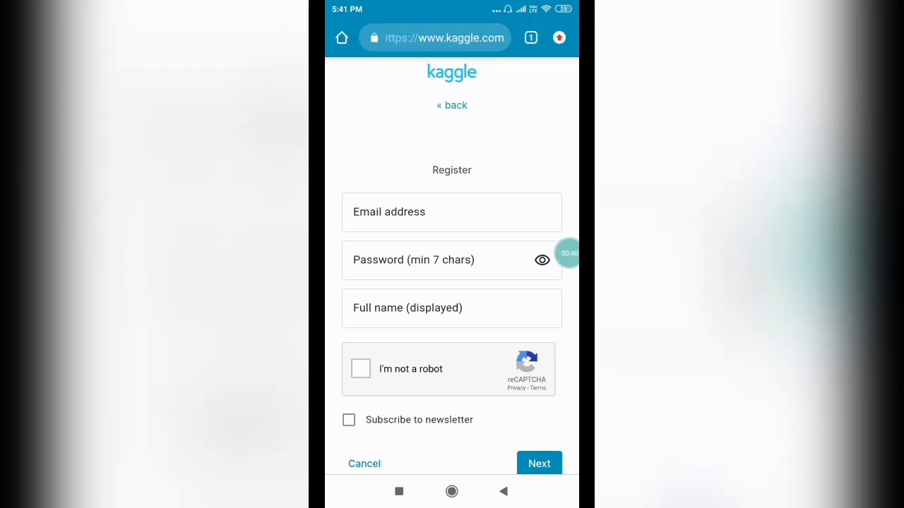
pyautogui.scroll(3)
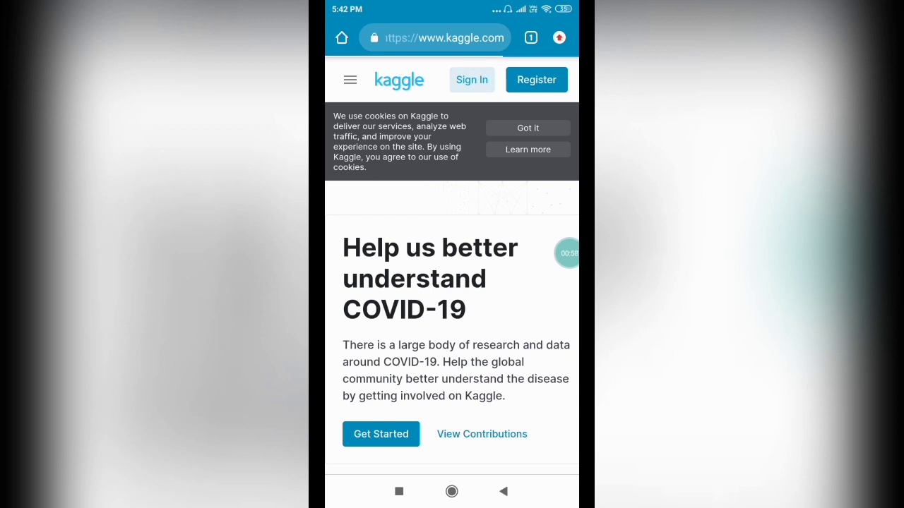
# Sign in to Kaggle with email and password, reaching the personal home feed.
pyautogui.click(472, 79)
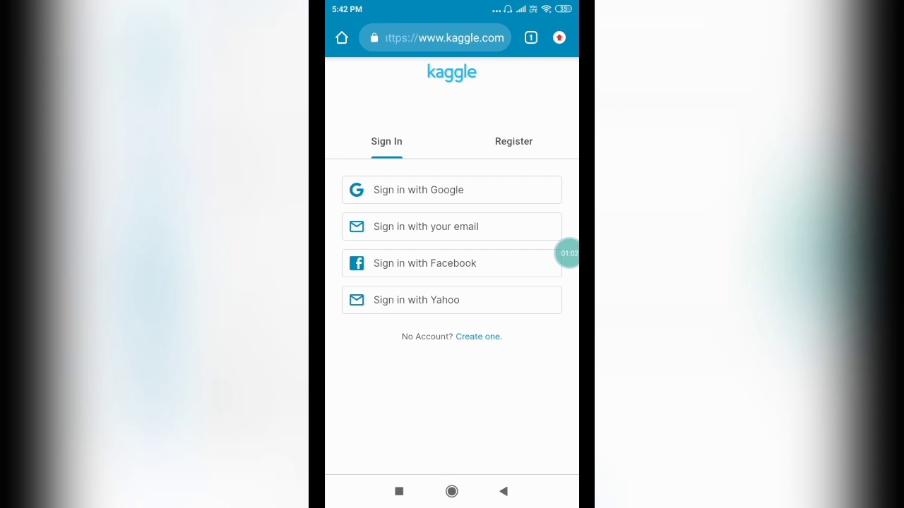
pyautogui.click(427, 226)
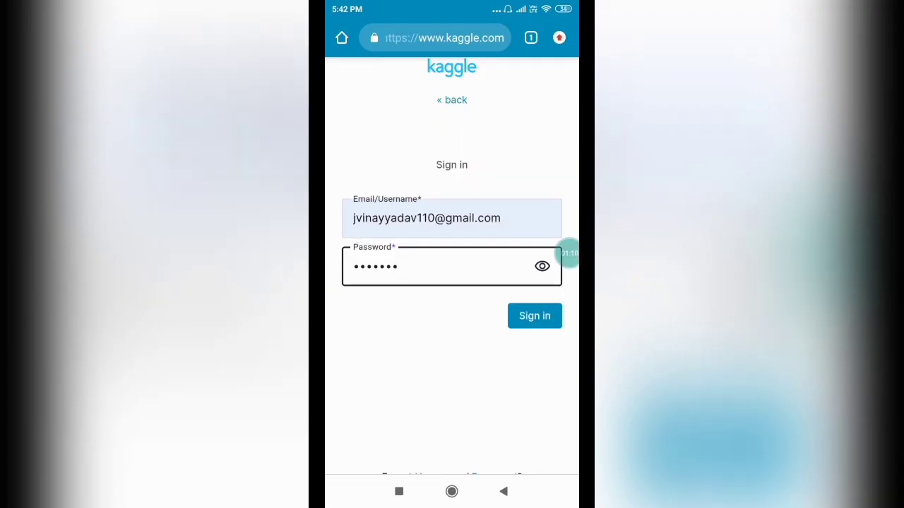
pyautogui.click(533, 316)
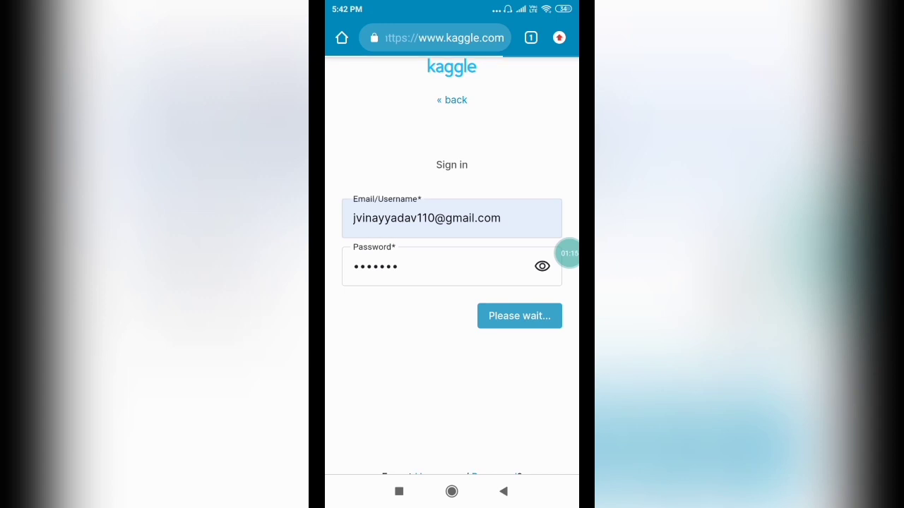
pyautogui.click(520, 316)
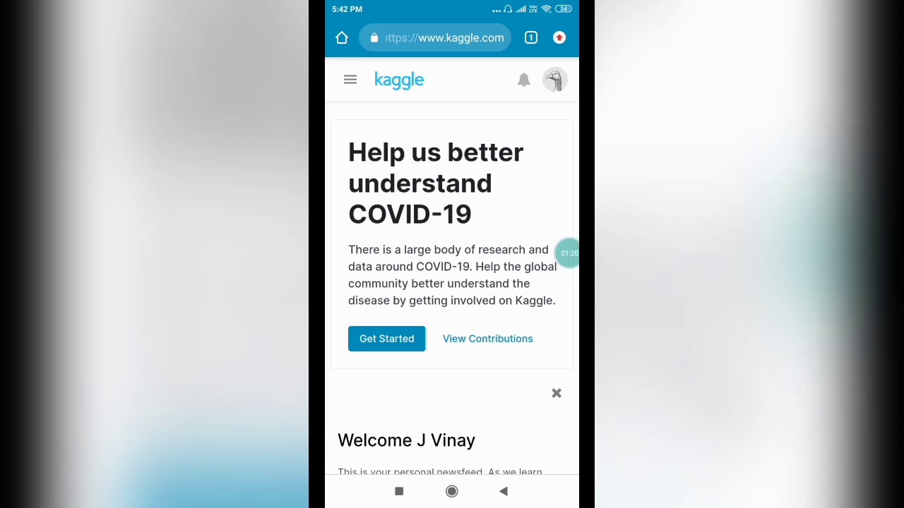
# From the courses page, locate Python under Micro-Courses and view its course page.
pyautogui.click(350, 79)
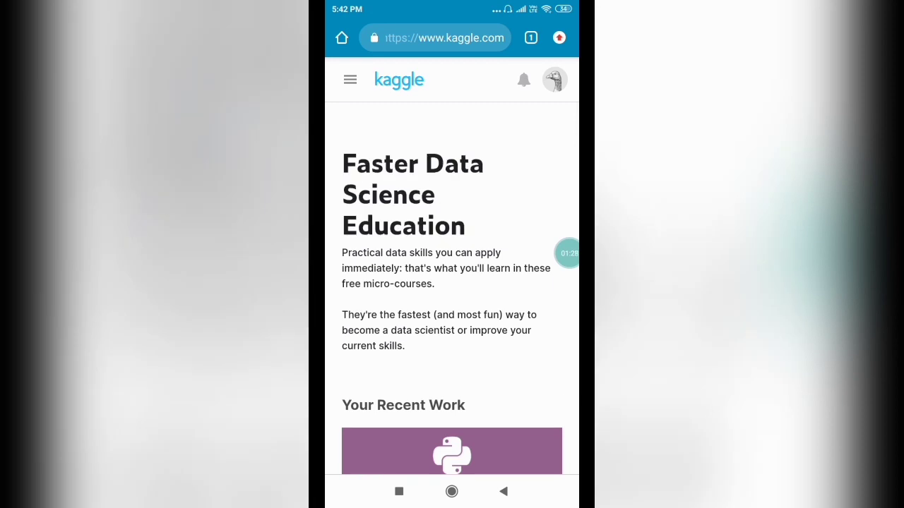
pyautogui.scroll(-3)
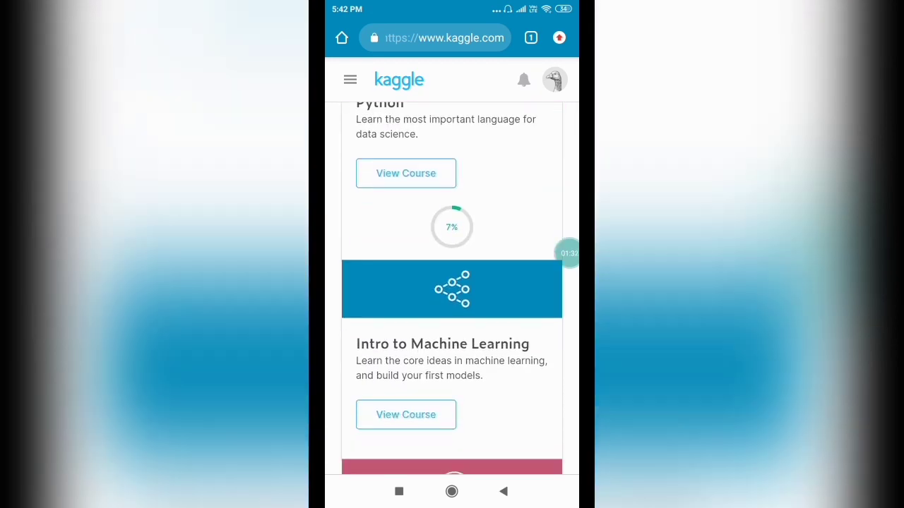
pyautogui.scroll(-3)
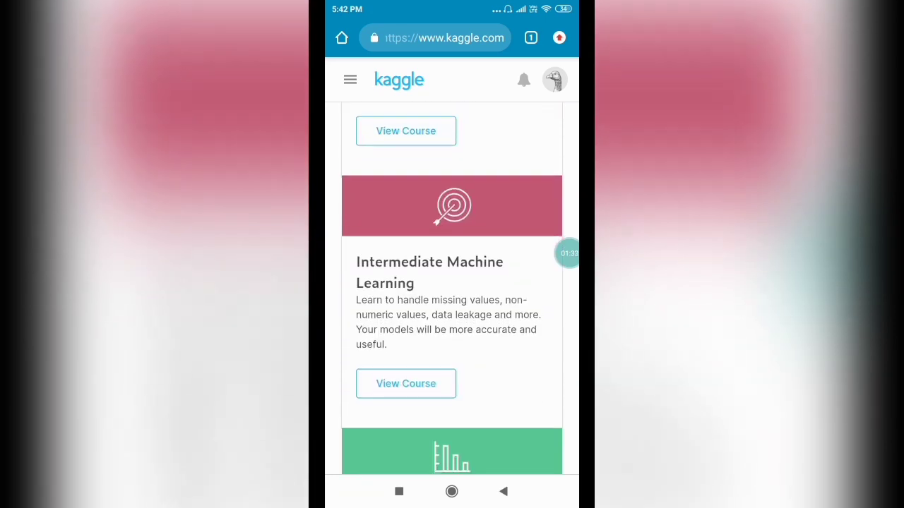
pyautogui.scroll(-3)
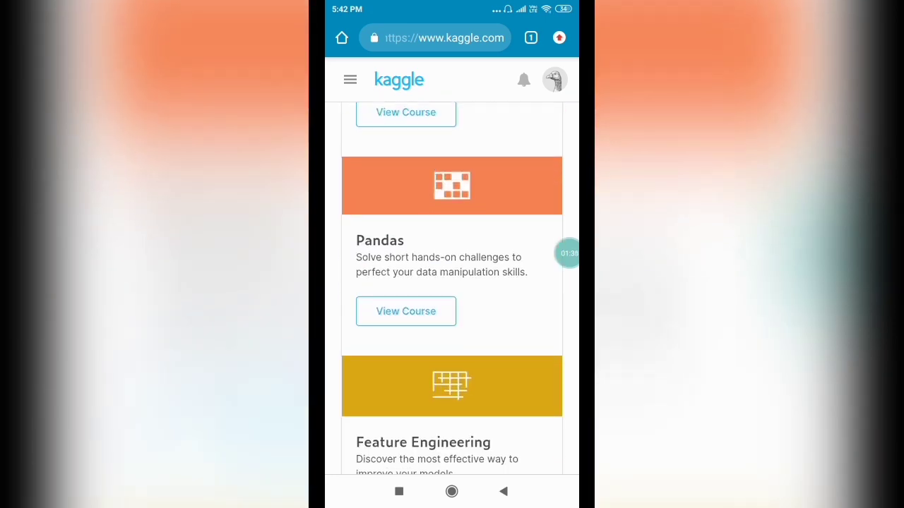
pyautogui.scroll(3)
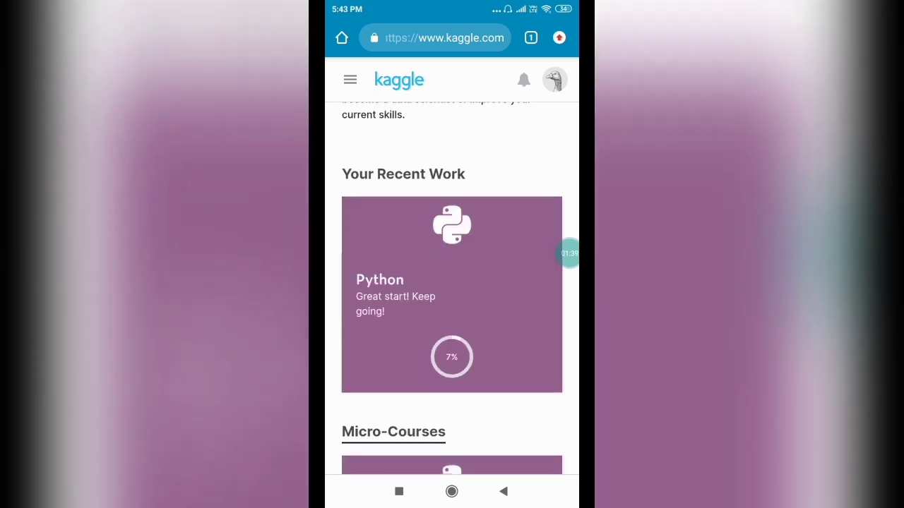
pyautogui.scroll(-3)
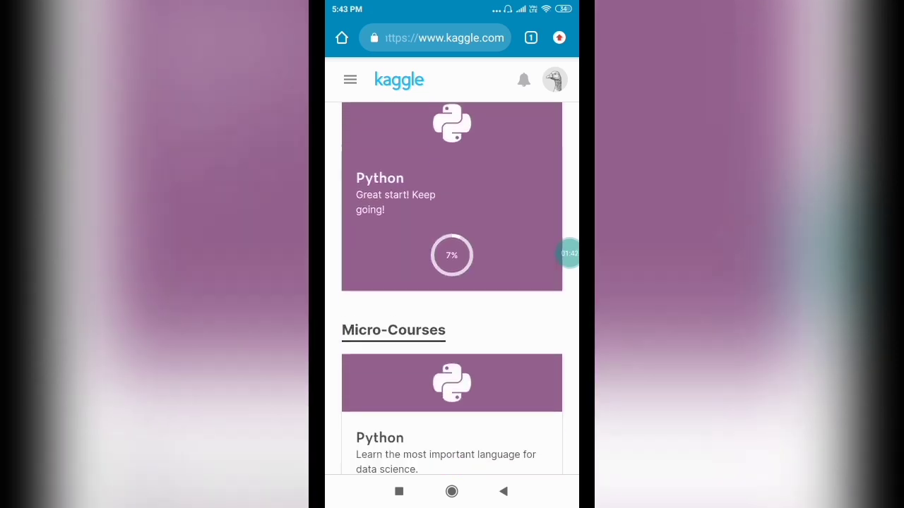
pyautogui.scroll(-3)
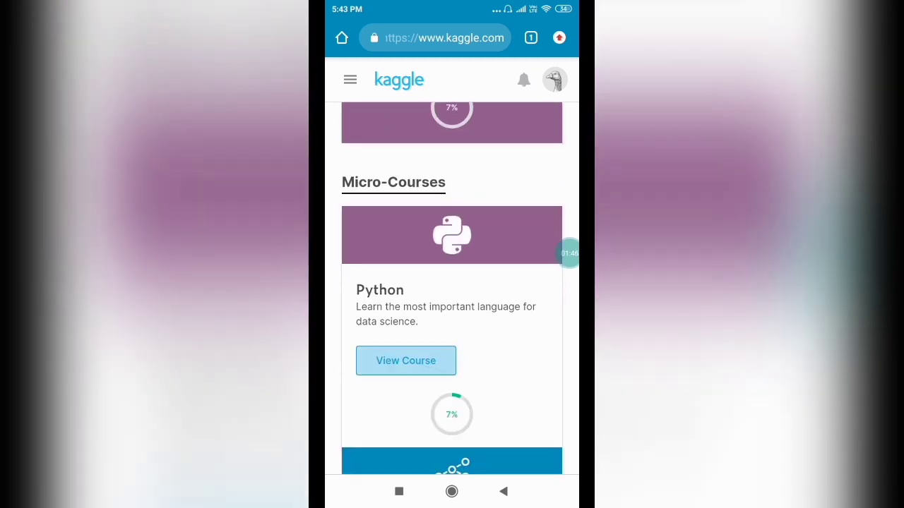
pyautogui.click(406, 360)
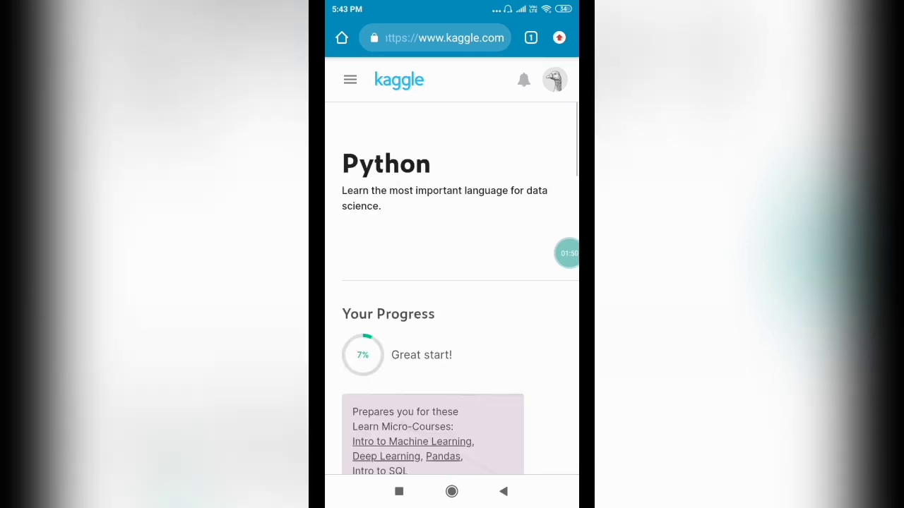
# Read the first Python lesson to its end and follow the first programming exercise link.
pyautogui.scroll(-3)
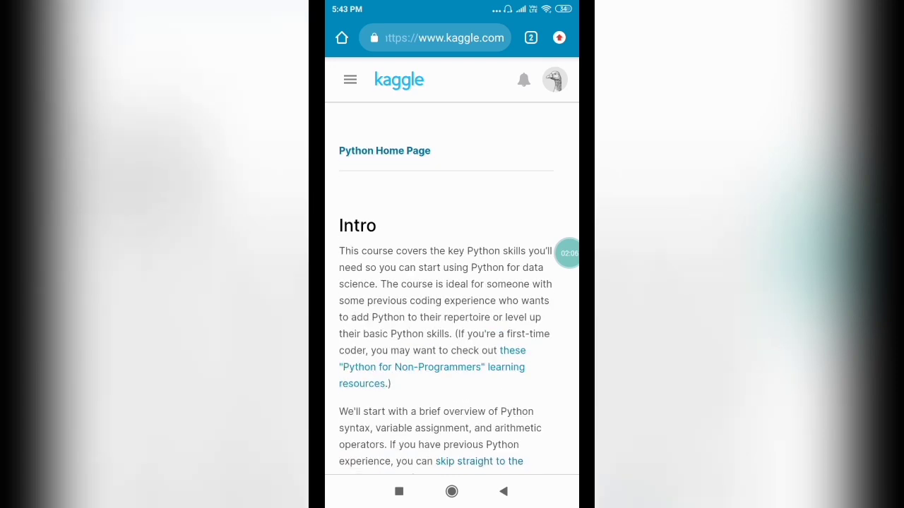
pyautogui.scroll(-3)
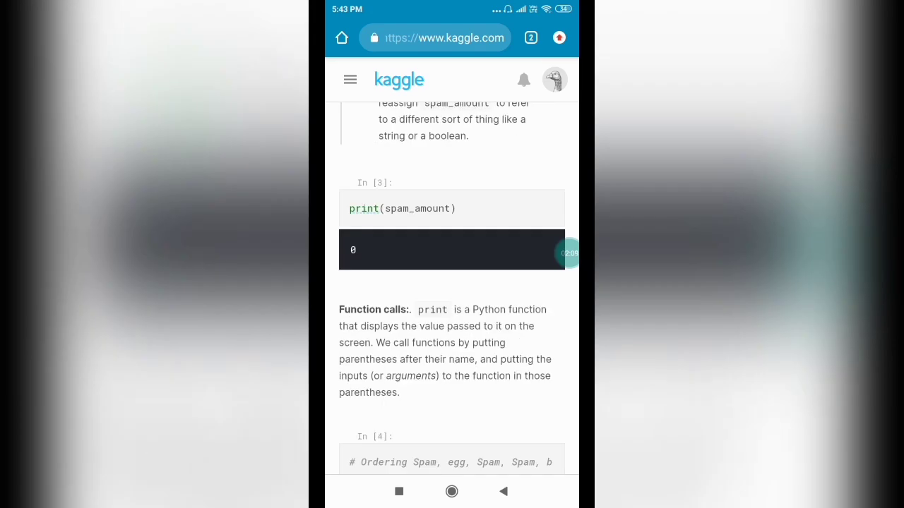
pyautogui.scroll(-3)
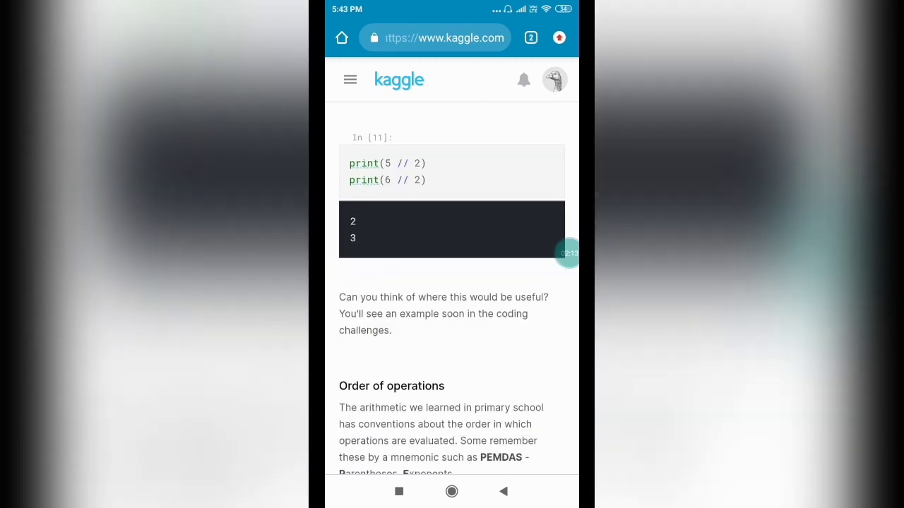
pyautogui.scroll(-3)
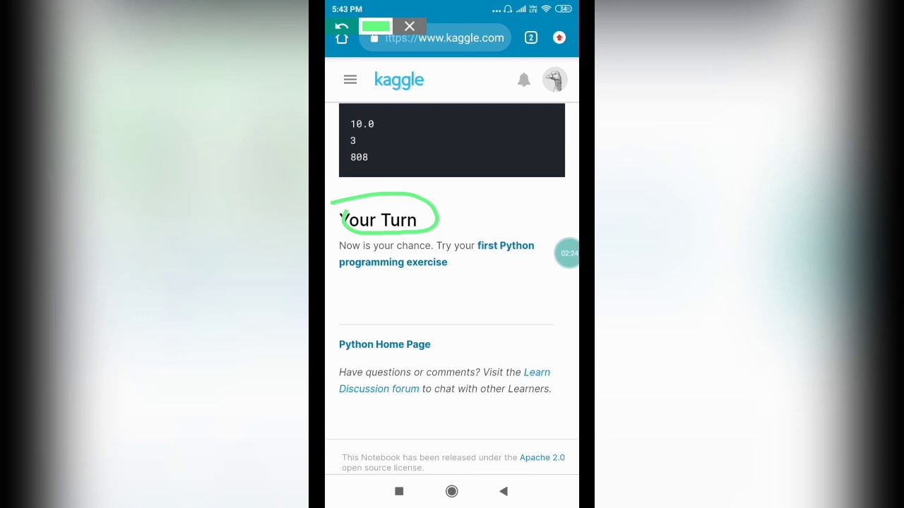
pyautogui.click(409, 26)
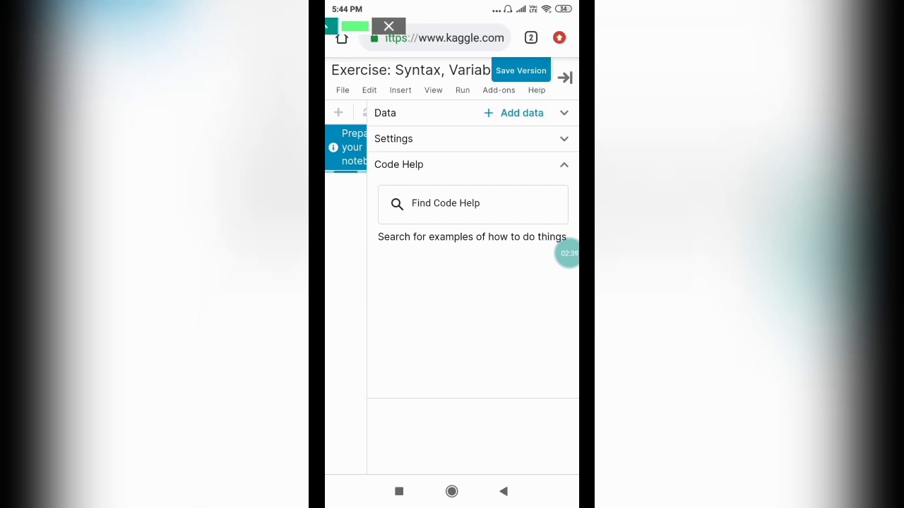
# Collapse the notebook's right-hand Data/Settings panel while the session loads.
pyautogui.click(565, 77)
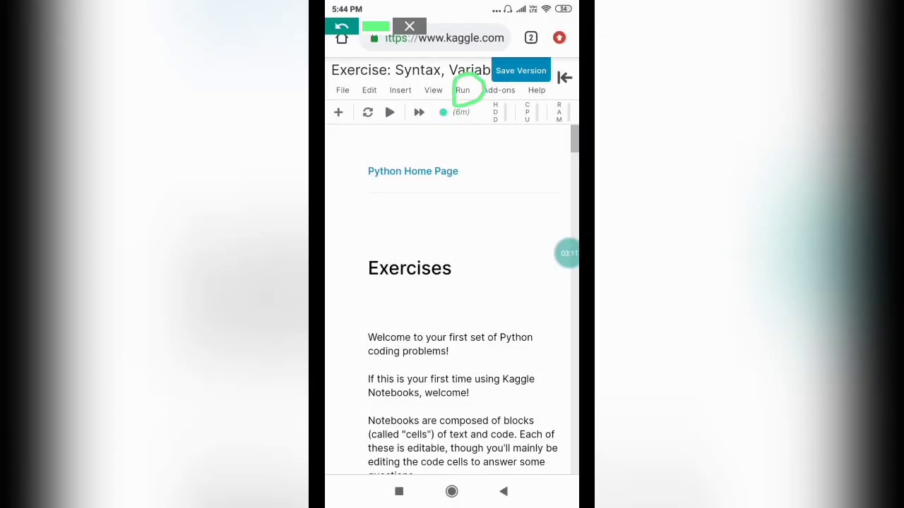
pyautogui.click(462, 91)
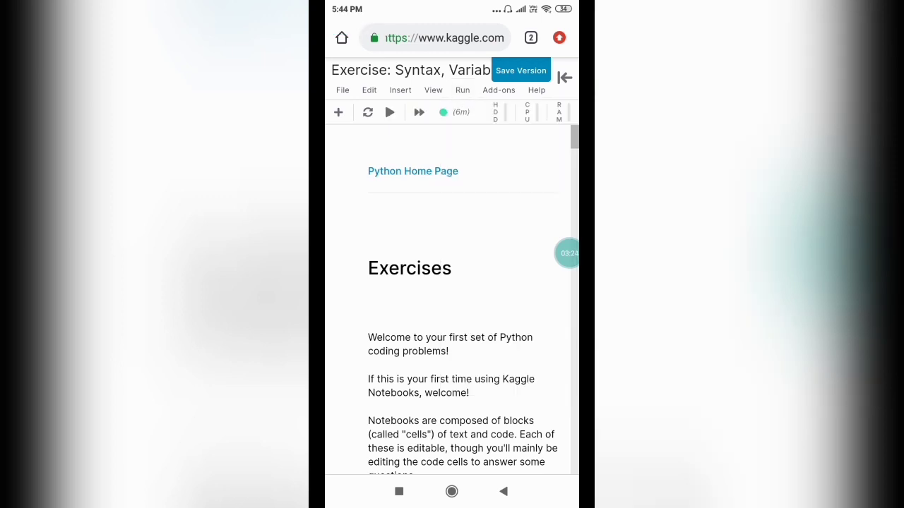
# Scroll through the Exercises introduction down to question 0's code cell.
pyautogui.scroll(-3)
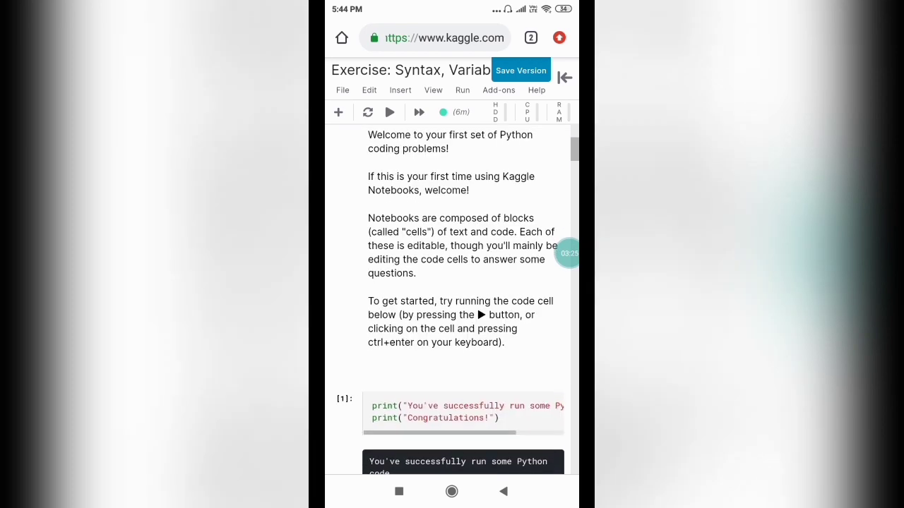
pyautogui.scroll(-3)
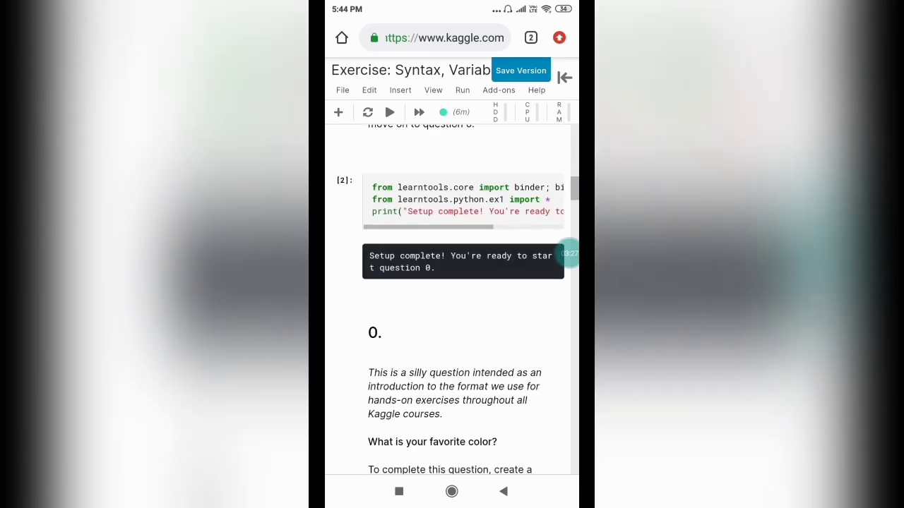
pyautogui.scroll(3)
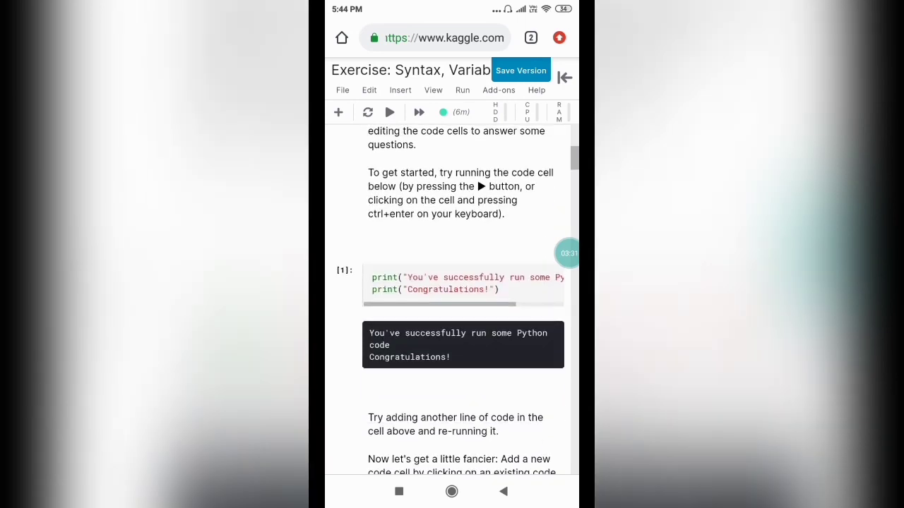
pyautogui.scroll(-3)
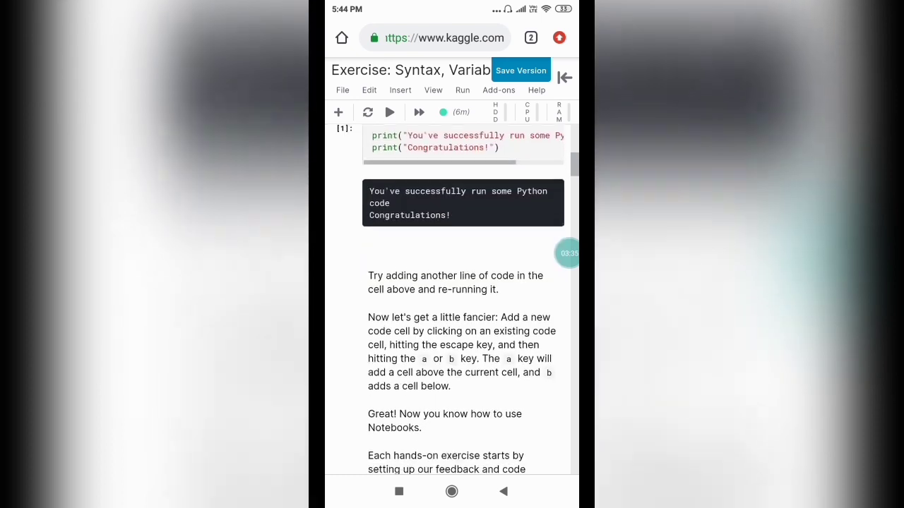
pyautogui.scroll(-3)
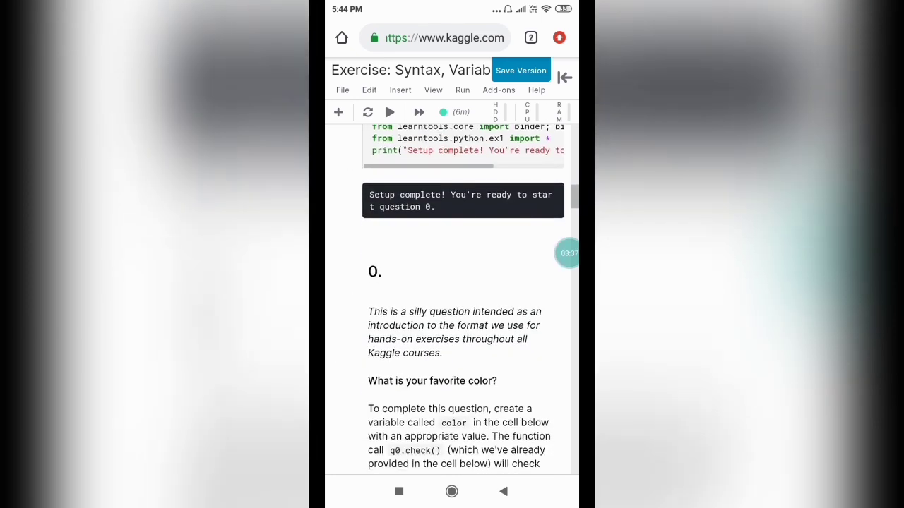
pyautogui.scroll(-3)
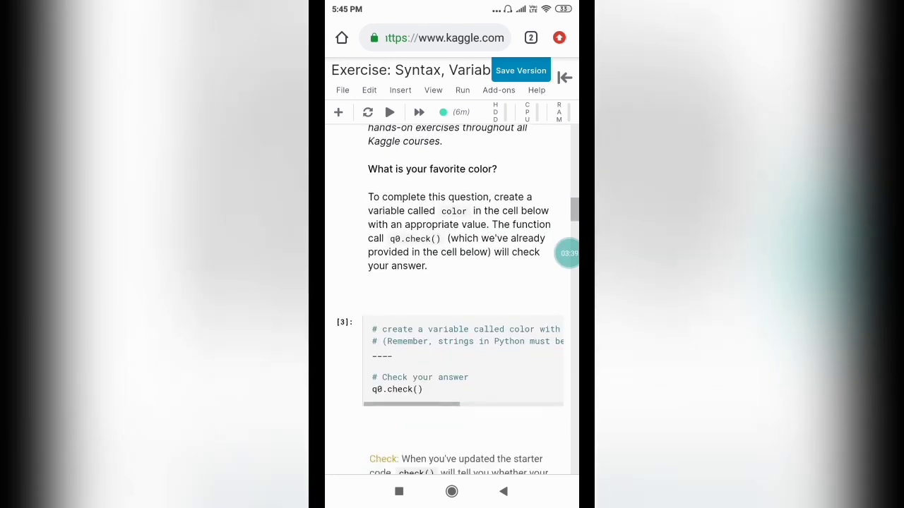
pyautogui.scroll(3)
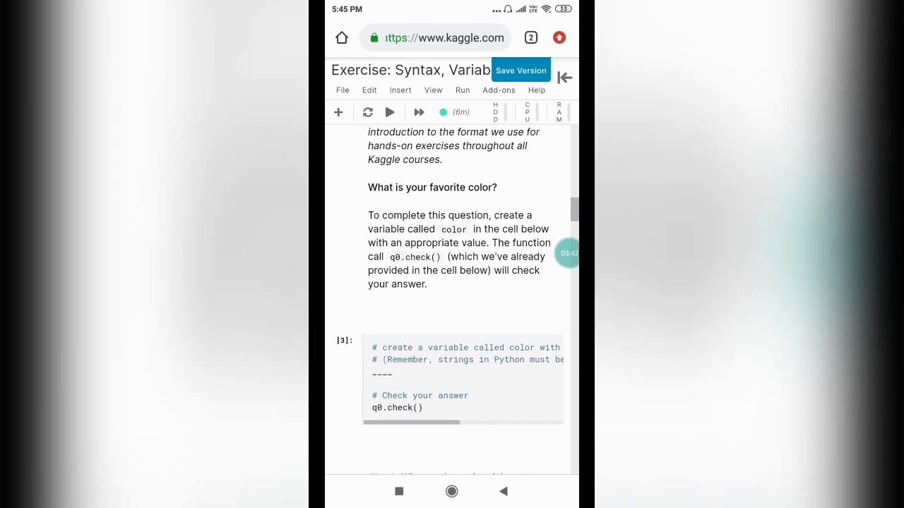
pyautogui.scroll(-3)
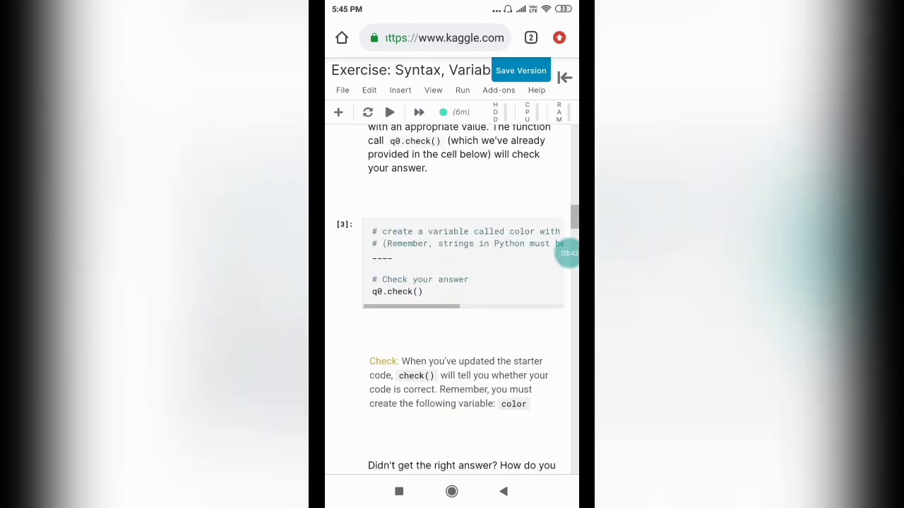
pyautogui.hscroll(3)
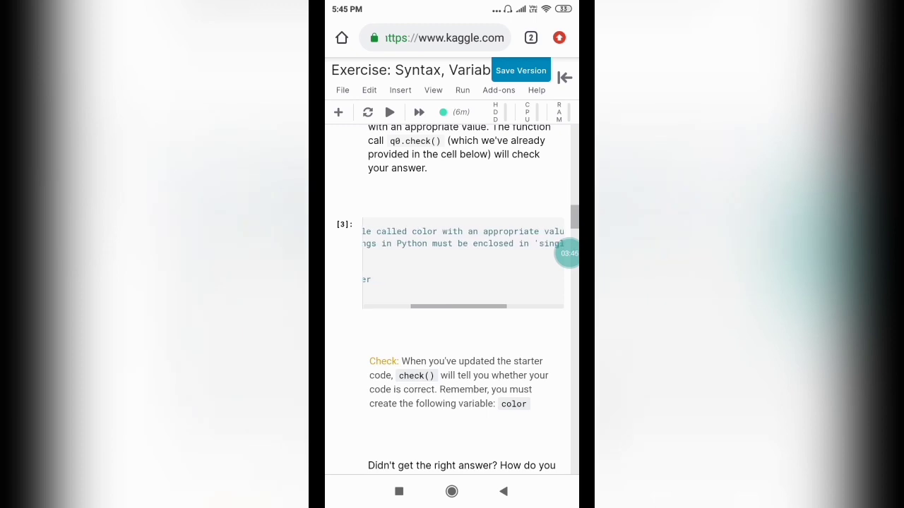
pyautogui.hscroll(3)
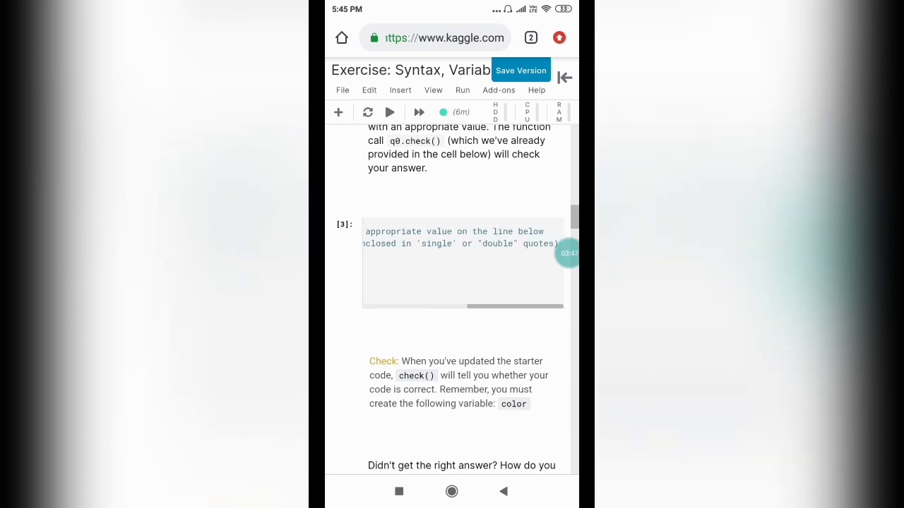
pyautogui.hscroll(-3)
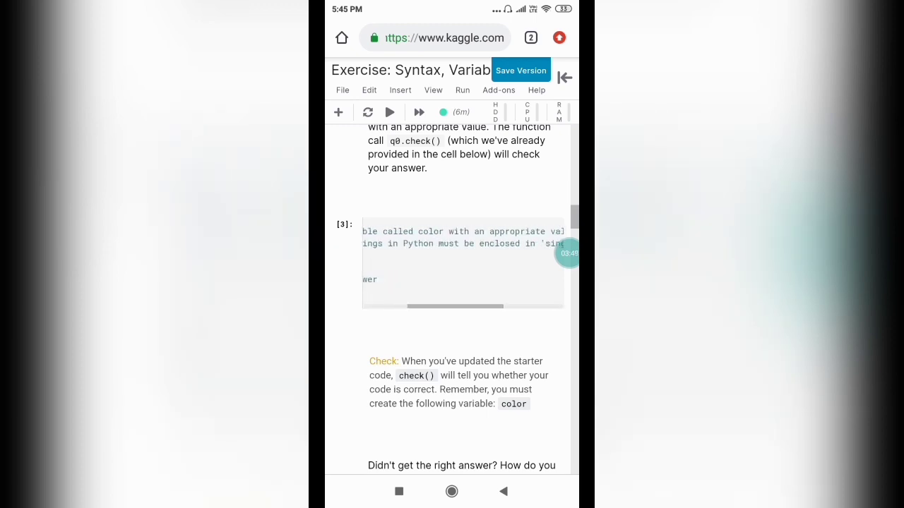
pyautogui.hscroll(-3)
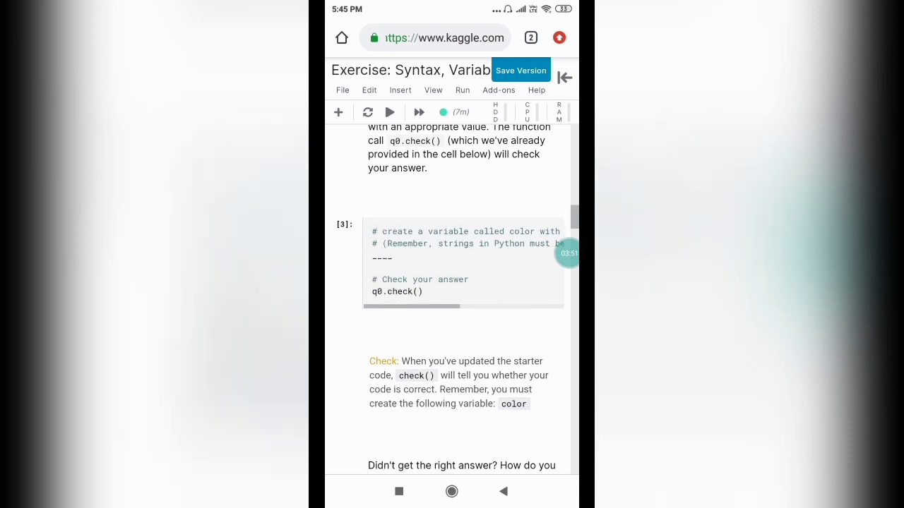
pyautogui.scroll(-3)
pyautogui.write('c')
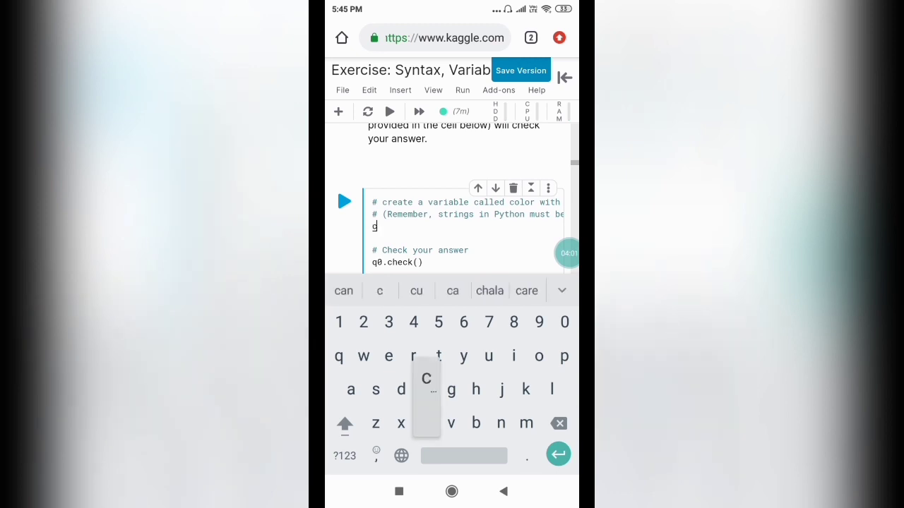
# Set color="green" in question 0's cell and run it, getting an Incorrect result.
pyautogui.write('olor')
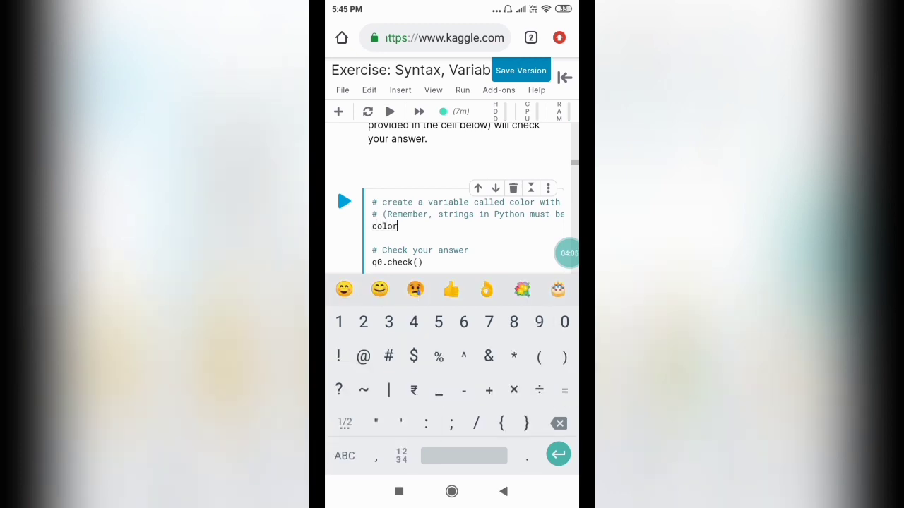
pyautogui.write('="')
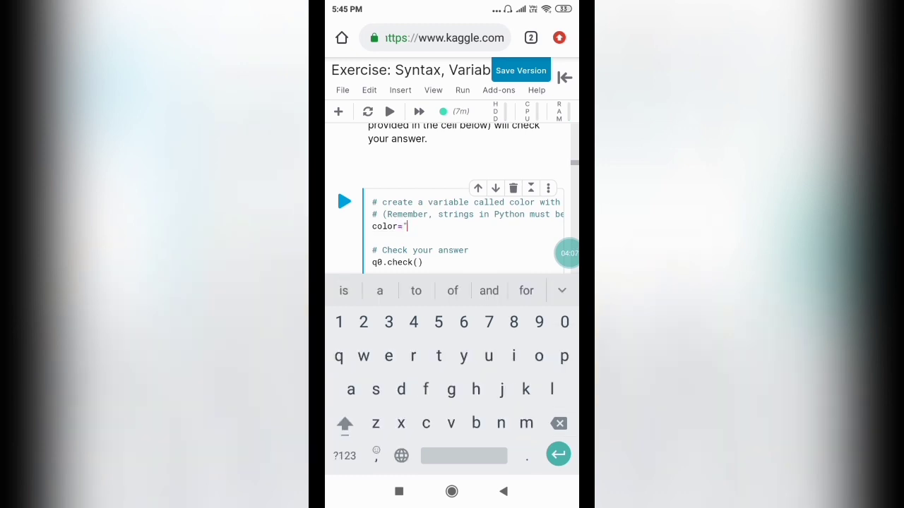
pyautogui.write('reen')
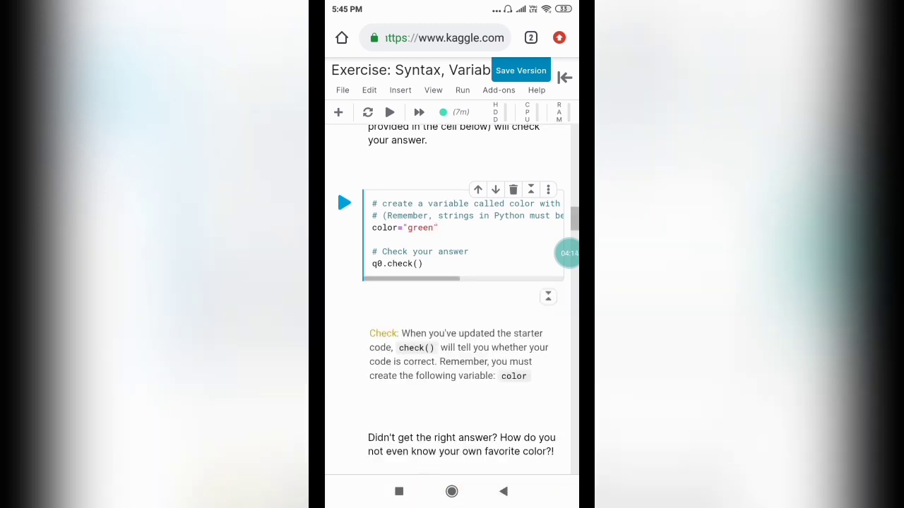
pyautogui.scroll(-3)
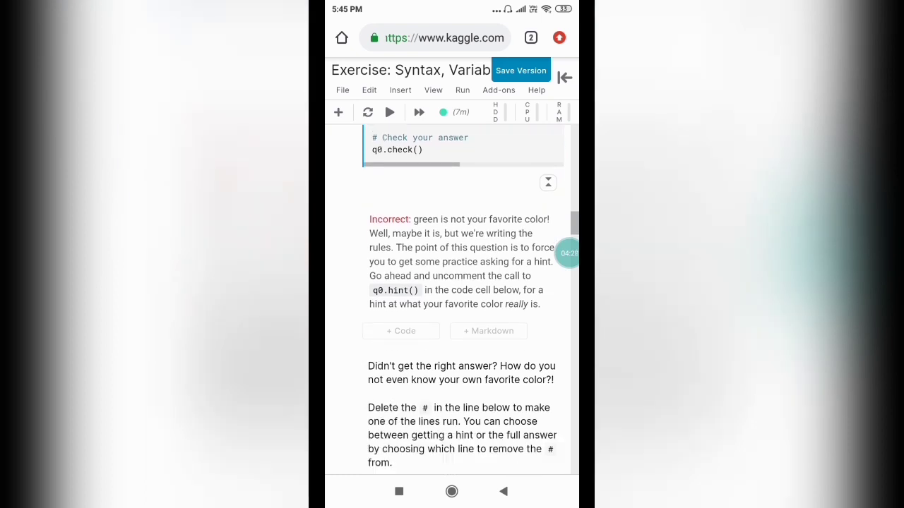
# Run q0.solution() to reveal color = "blue" and select the solution text.
pyautogui.scroll(-3)
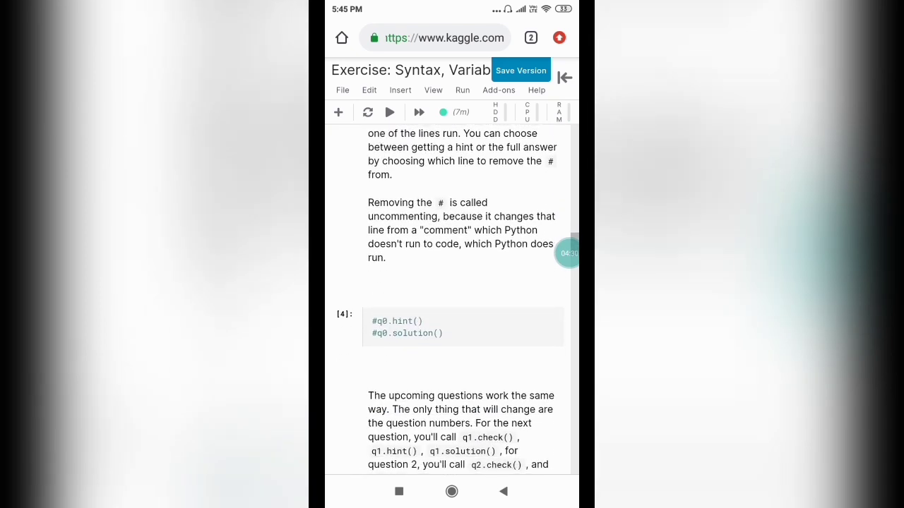
pyautogui.scroll(-3)
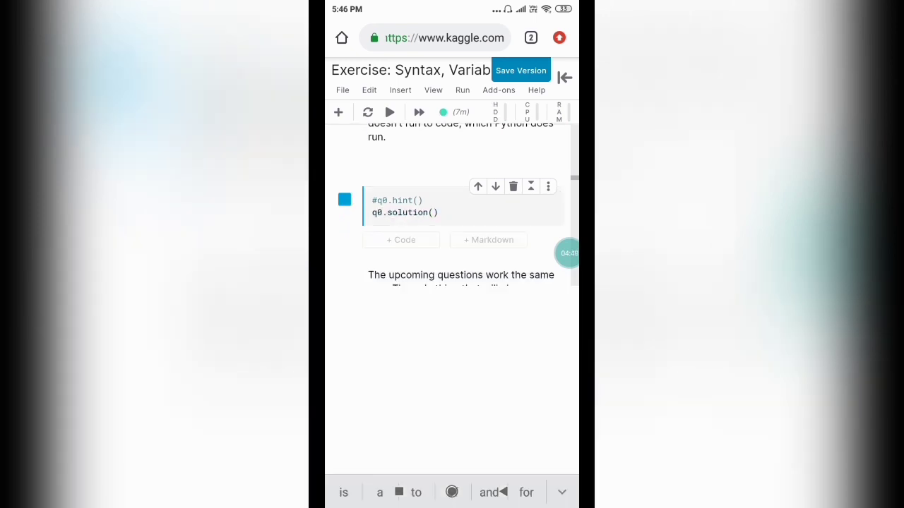
pyautogui.click(344, 201)
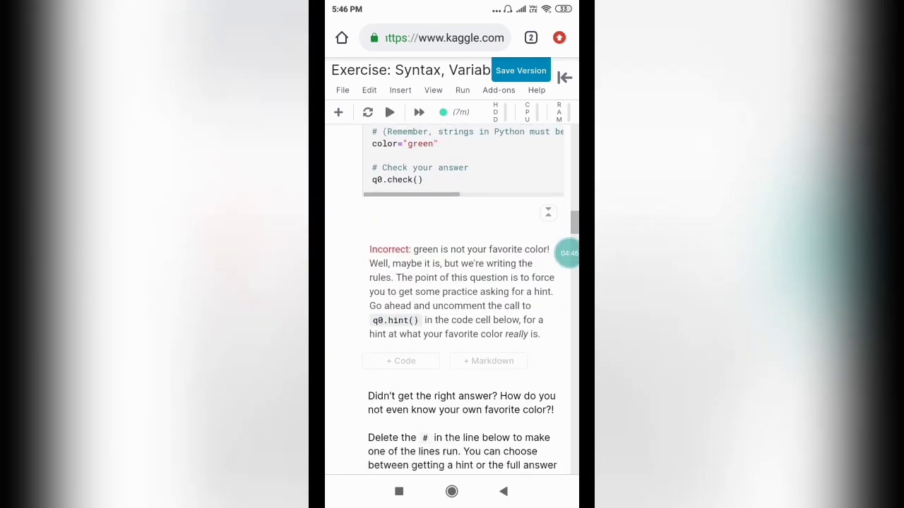
pyautogui.scroll(-3)
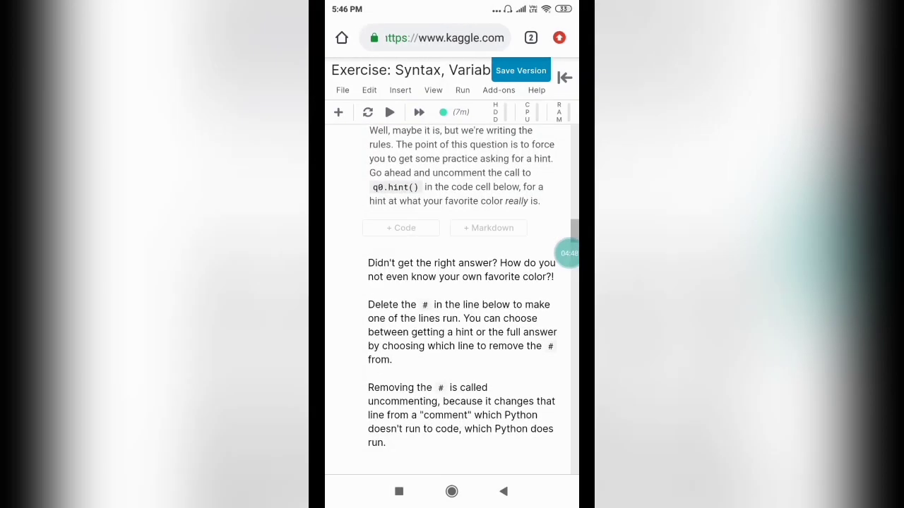
pyautogui.scroll(-3)
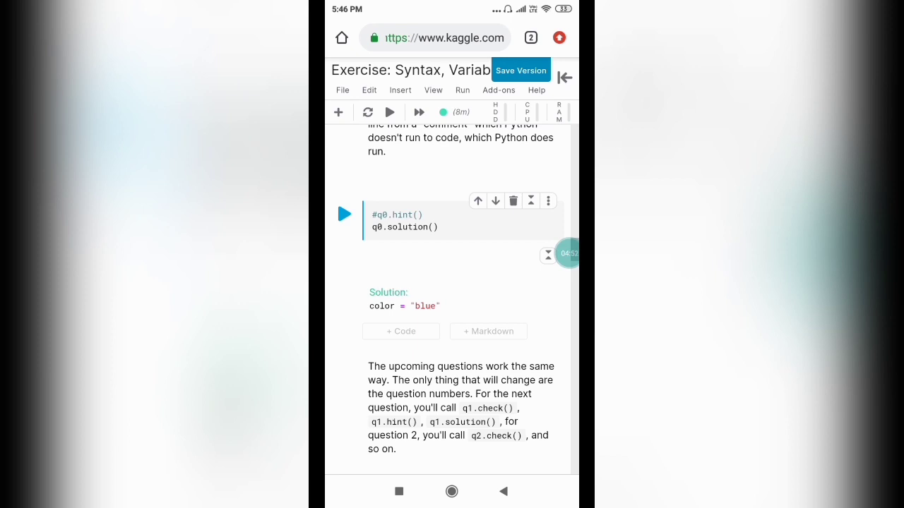
pyautogui.doubleClick(381, 305)
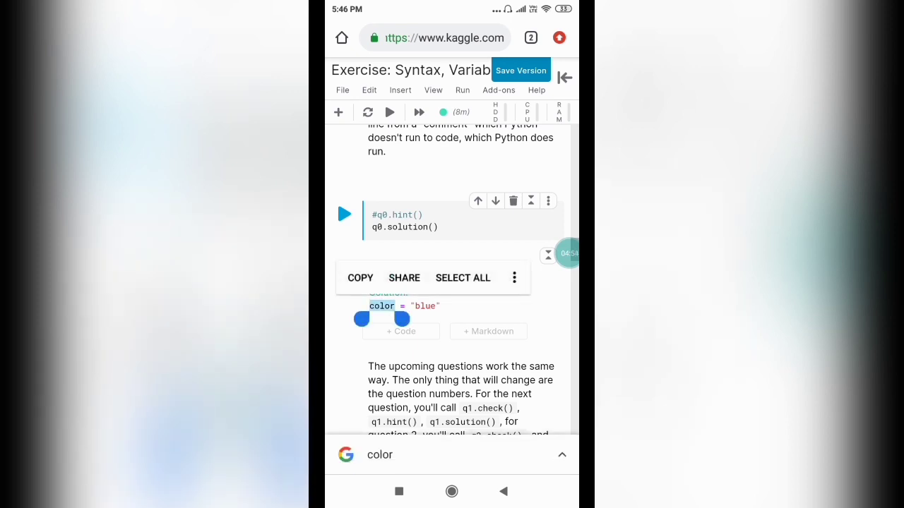
pyautogui.moveTo(401, 319); pyautogui.dragTo(447, 319)
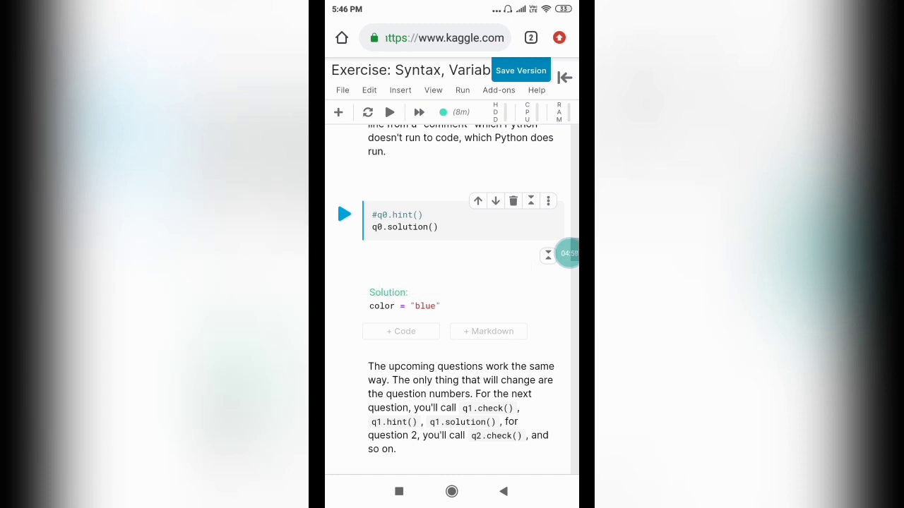
pyautogui.scroll(3)
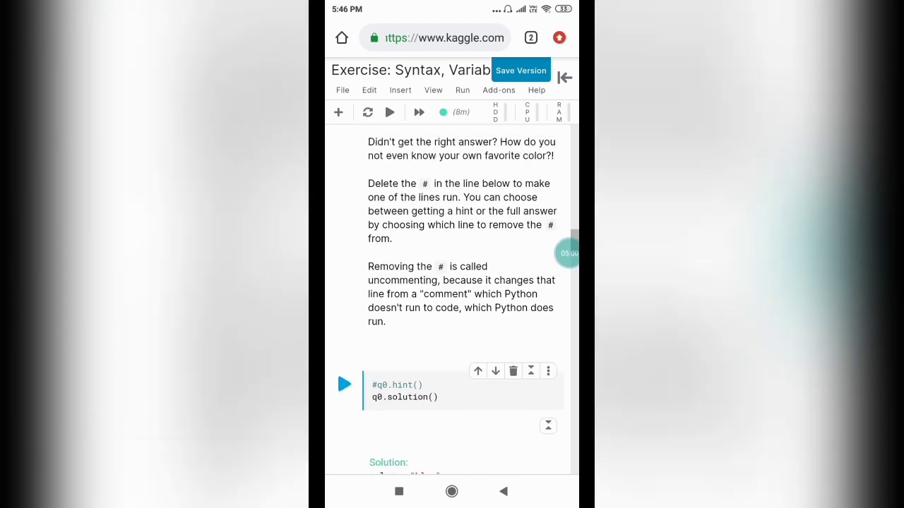
pyautogui.scroll(3)
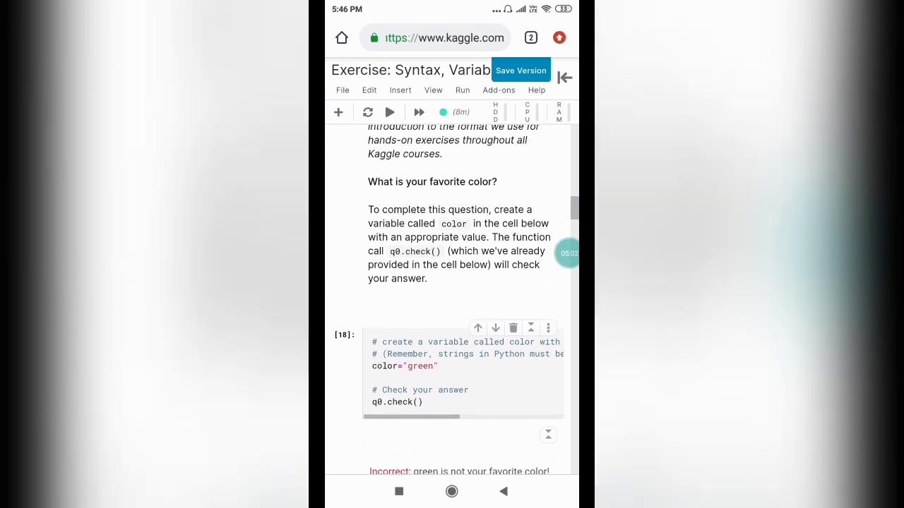
# Answer question 0 with color = "blue" and run it for a Correct check.
pyautogui.click(438, 367)
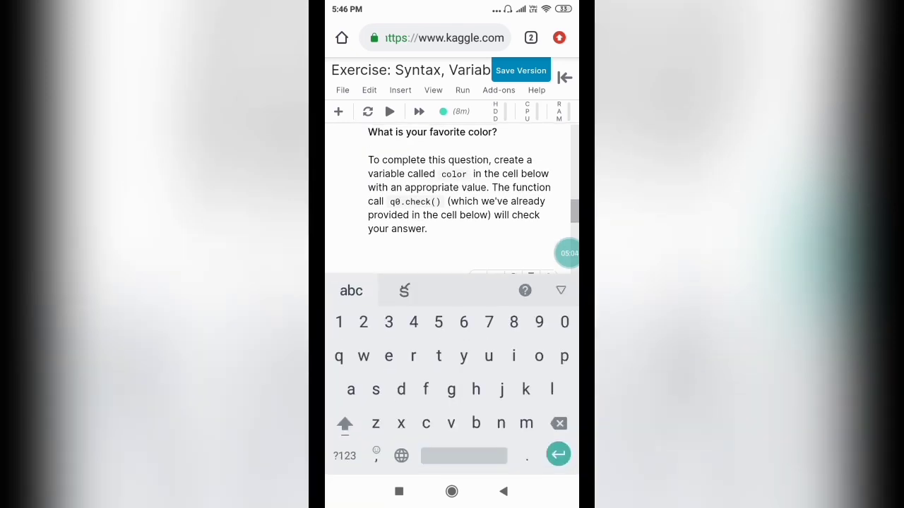
pyautogui.scroll(-3)
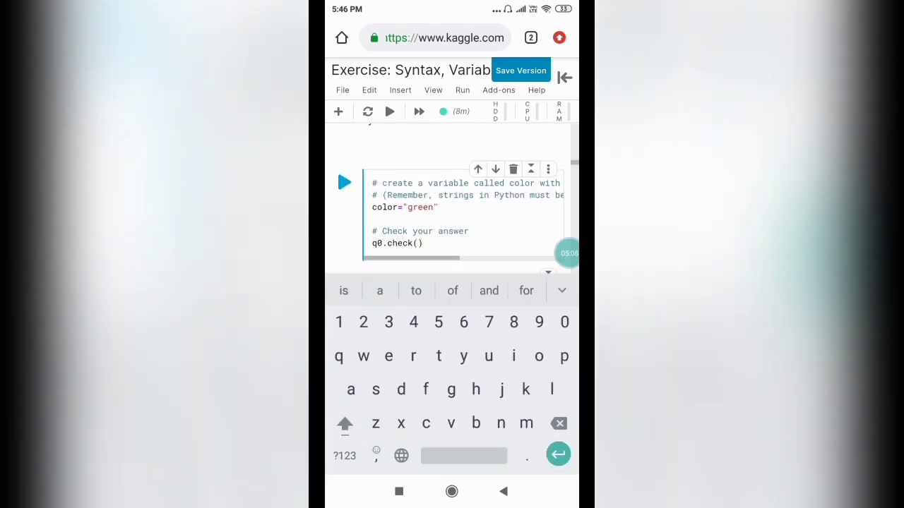
pyautogui.click(558, 423)
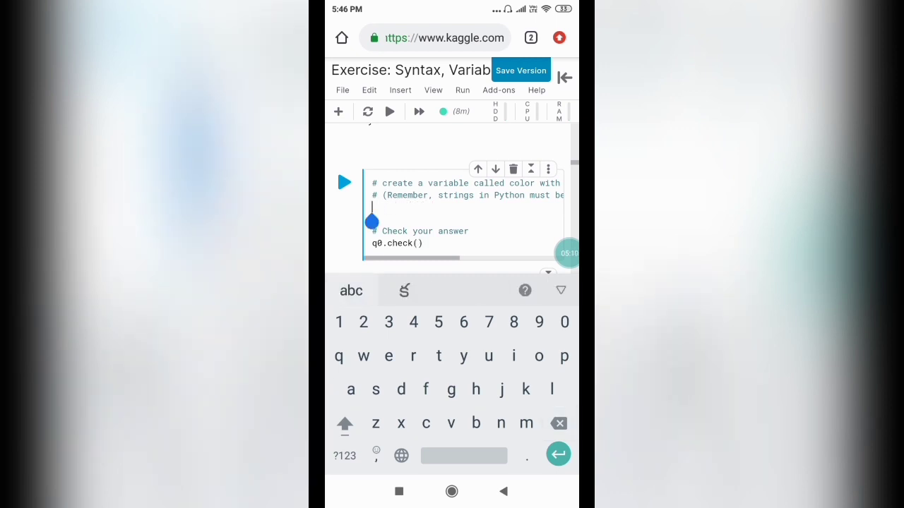
pyautogui.write('color = "blue"')
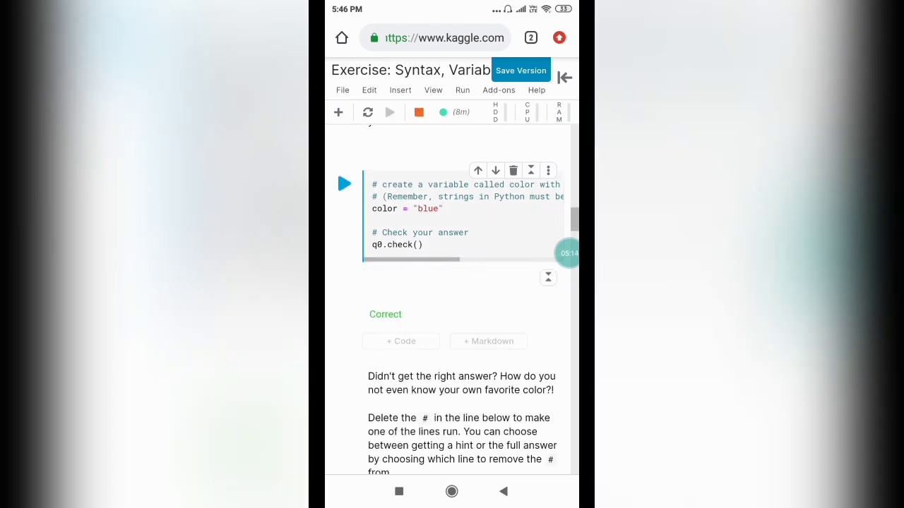
pyautogui.click(389, 113)
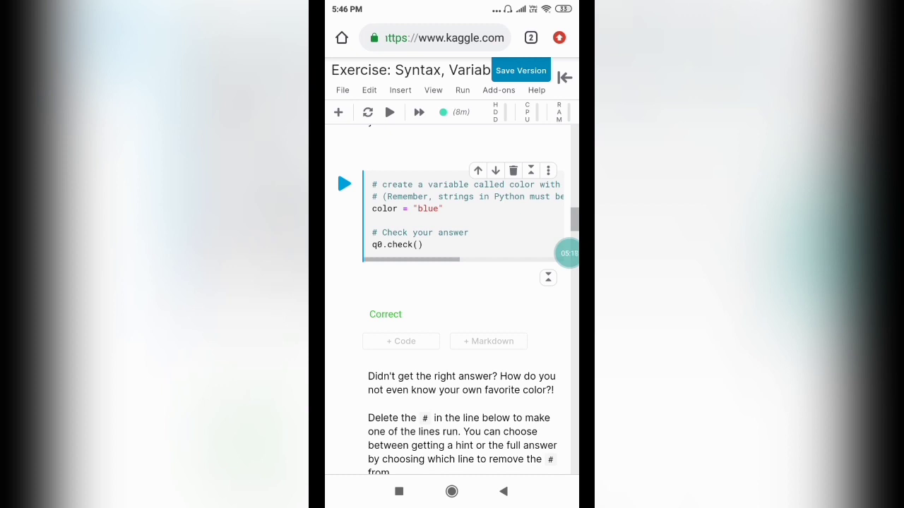
pyautogui.scroll(-3)
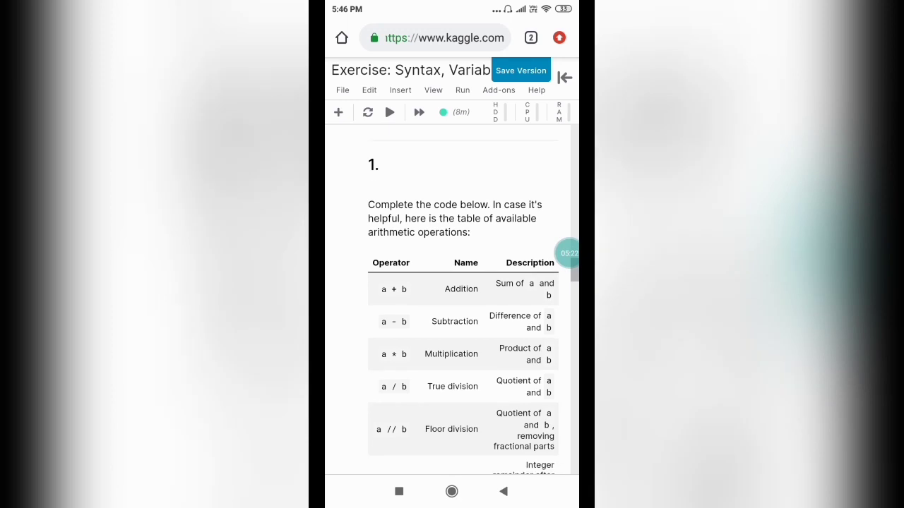
# Reveal question 1's solution and copy its radius and area lines into the question 1 cell.
pyautogui.scroll(-3)
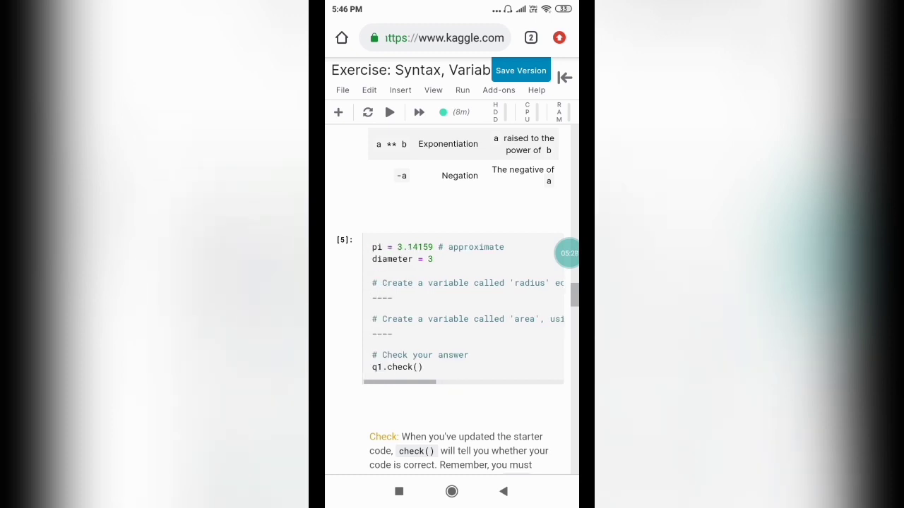
pyautogui.scroll(-3)
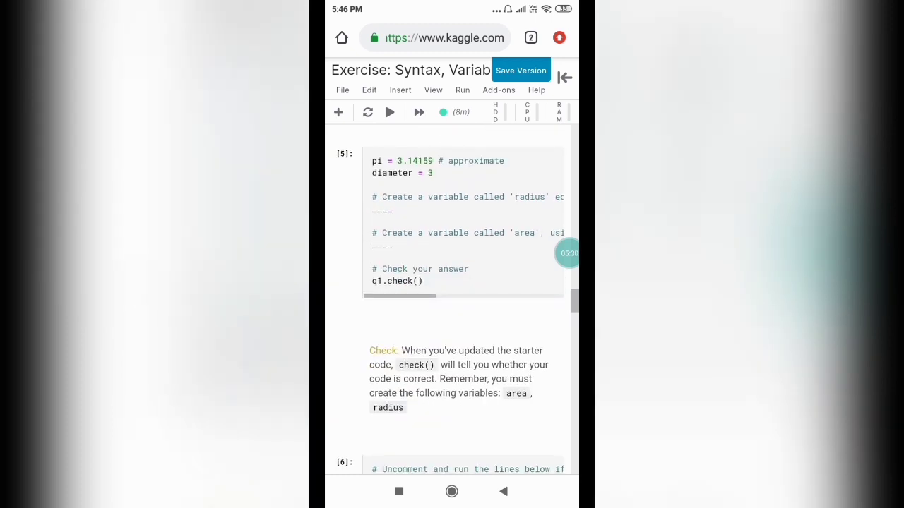
pyautogui.scroll(-3)
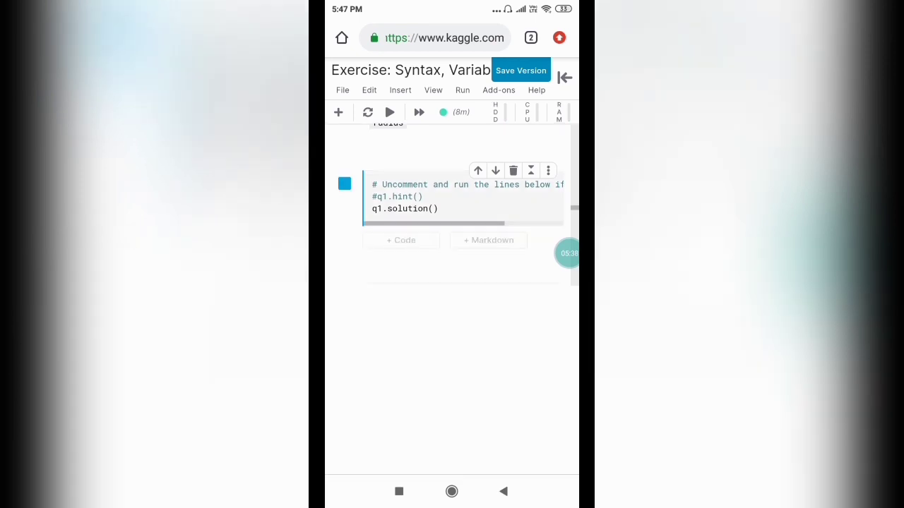
pyautogui.click(344, 184)
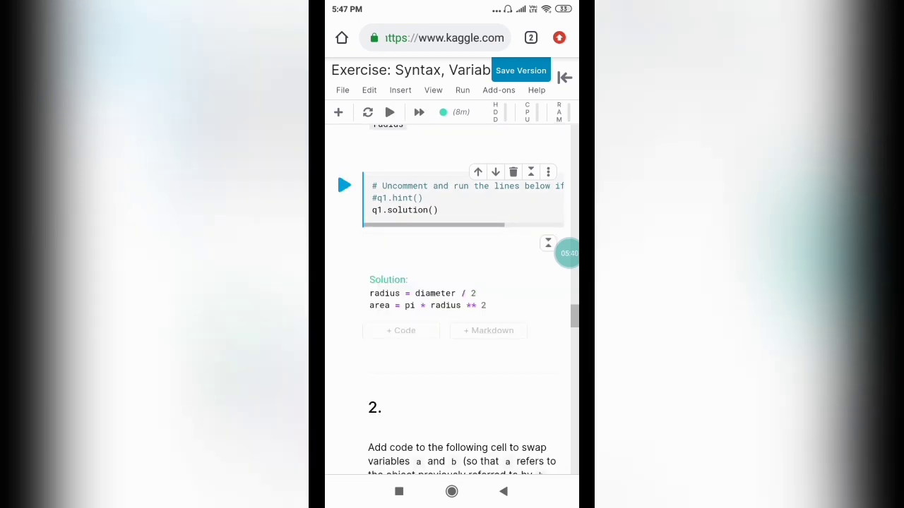
pyautogui.doubleClick(384, 293)
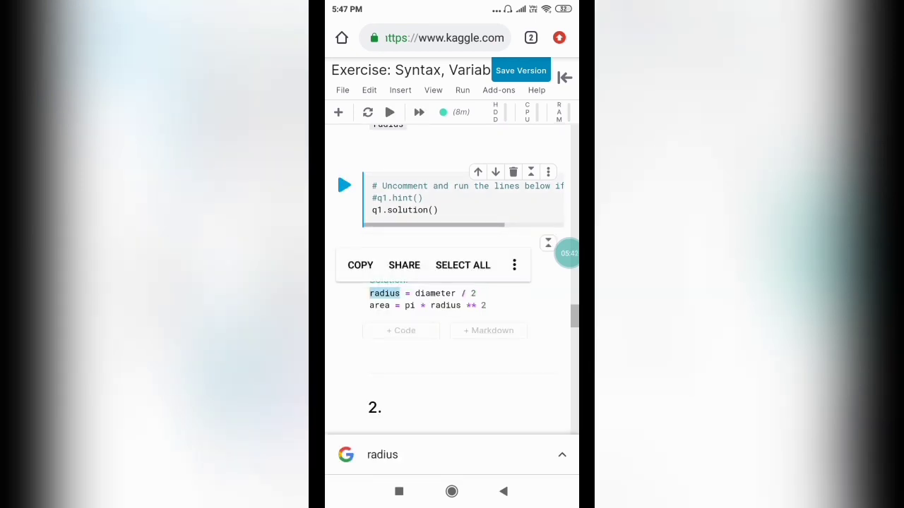
pyautogui.click(463, 266)
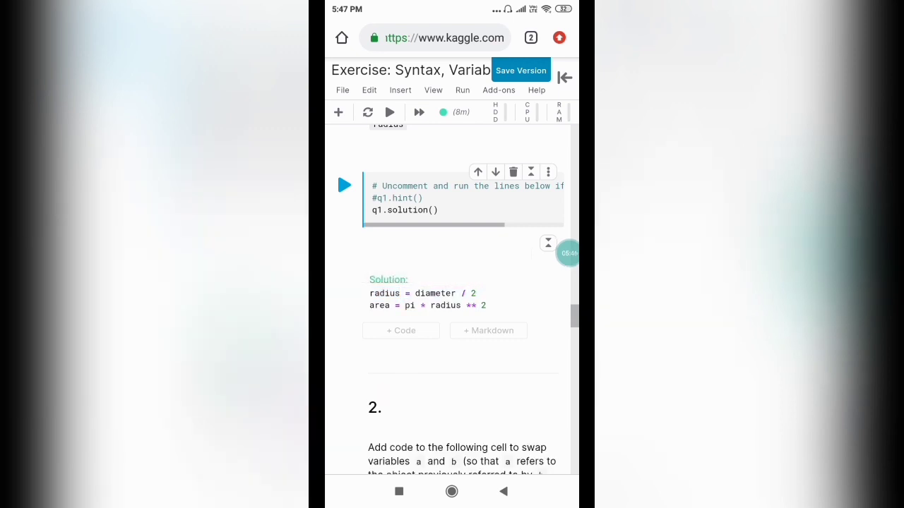
pyautogui.scroll(3)
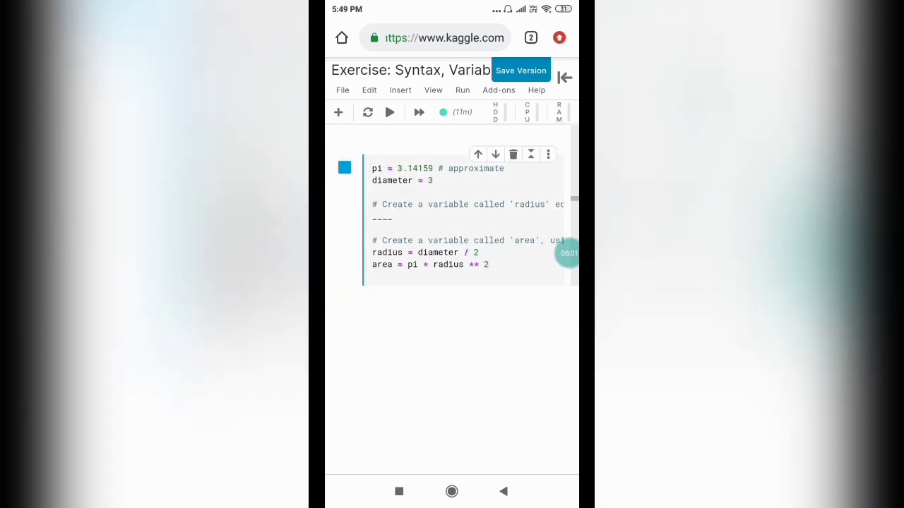
# Scroll past question 1's Correct result through question 2's swap exercise.
pyautogui.scroll(-3)
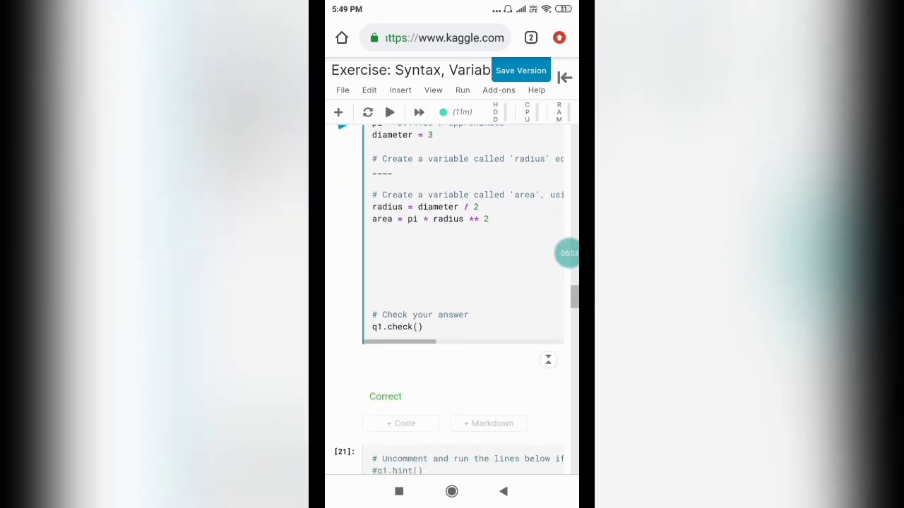
pyautogui.scroll(-3)
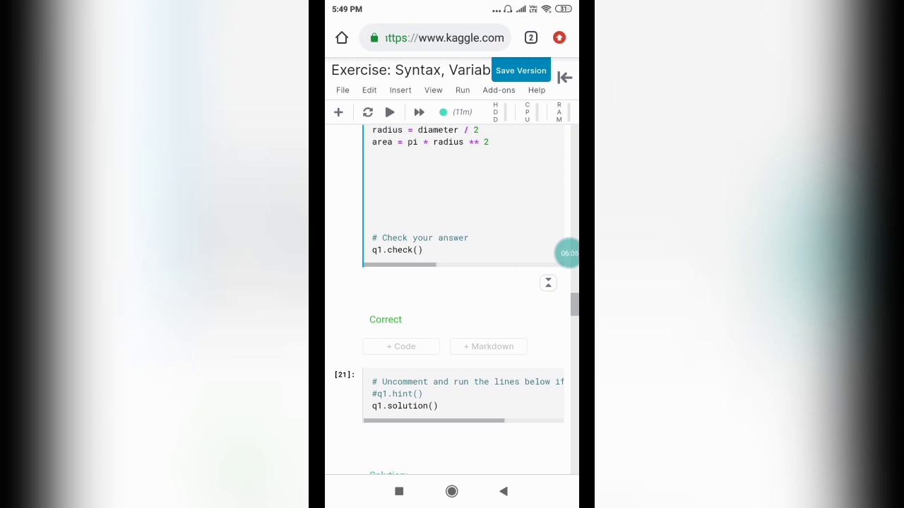
pyautogui.scroll(-3)
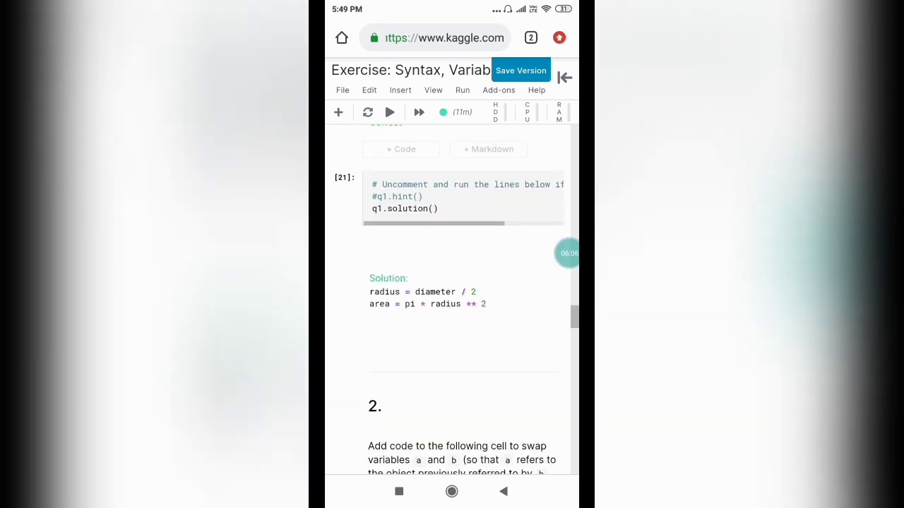
pyautogui.scroll(-3)
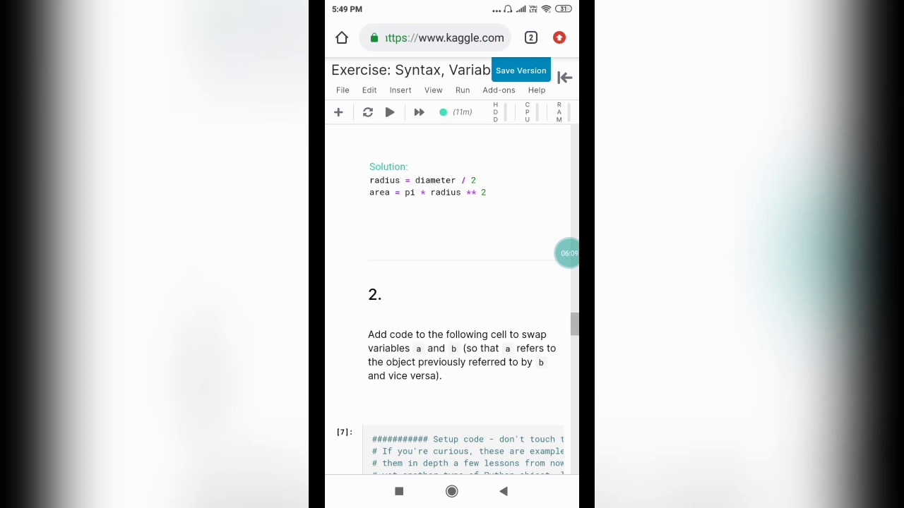
pyautogui.scroll(-3)
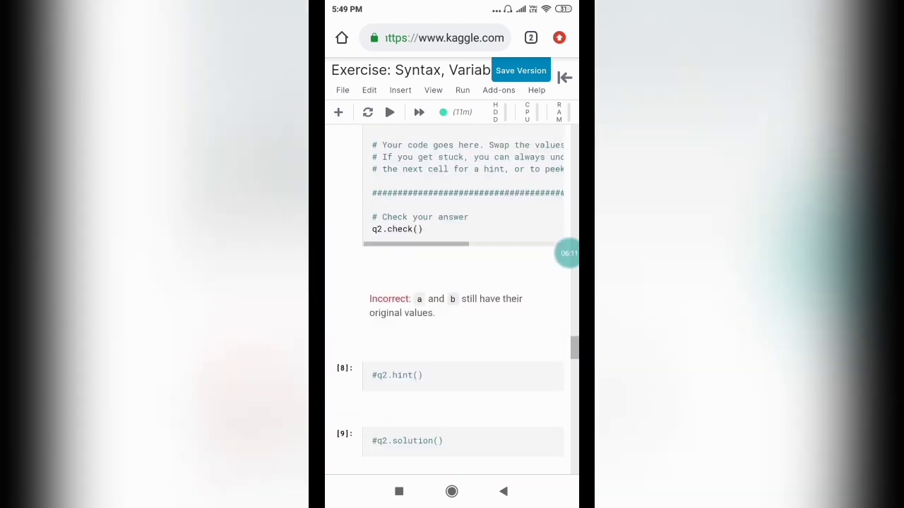
pyautogui.scroll(-3)
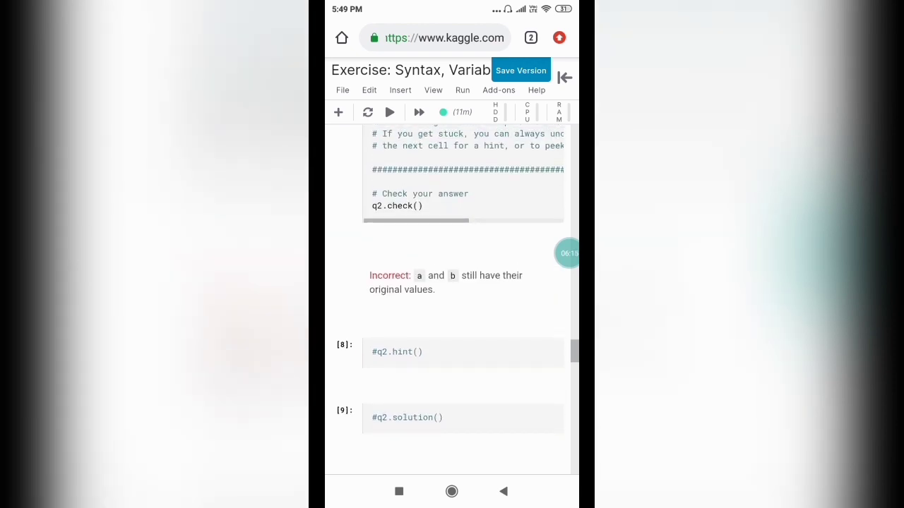
pyautogui.scroll(-3)
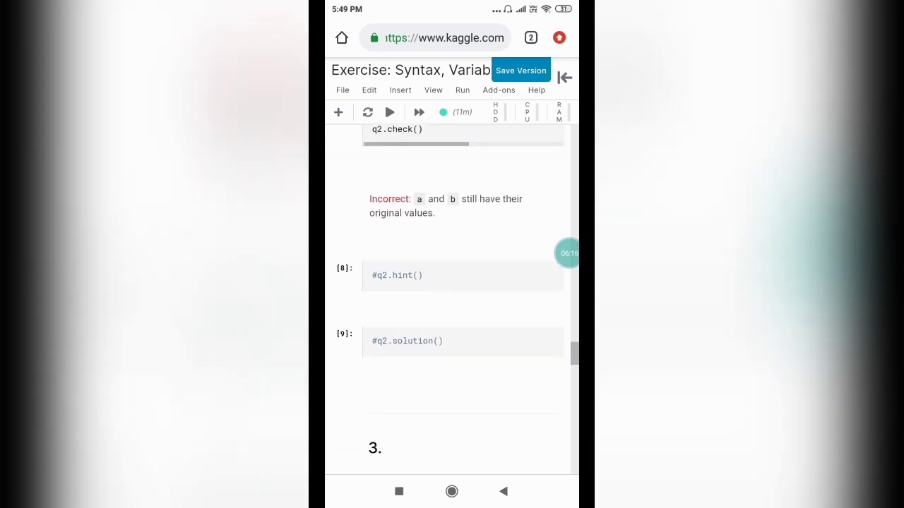
pyautogui.scroll(-3)
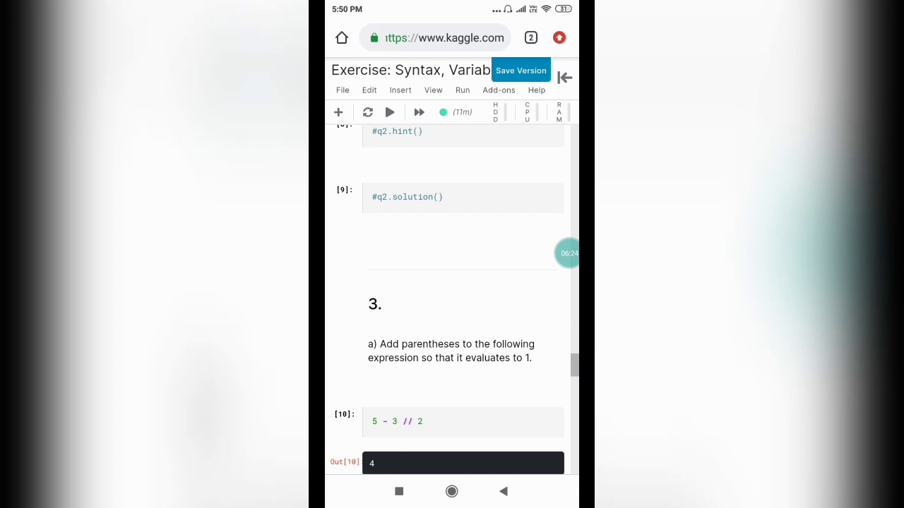
# Continue down to question 3a's revealed solution (5 - 3) // 2.
pyautogui.scroll(3)
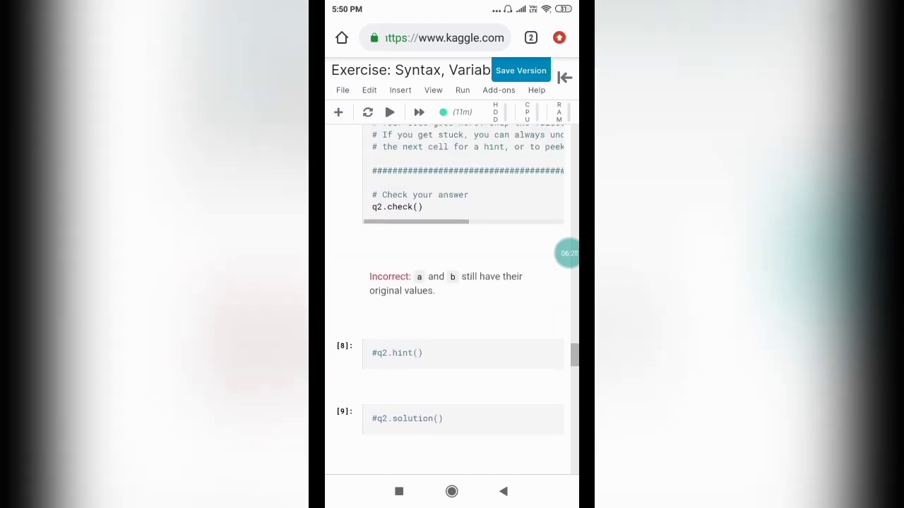
pyautogui.scroll(3)
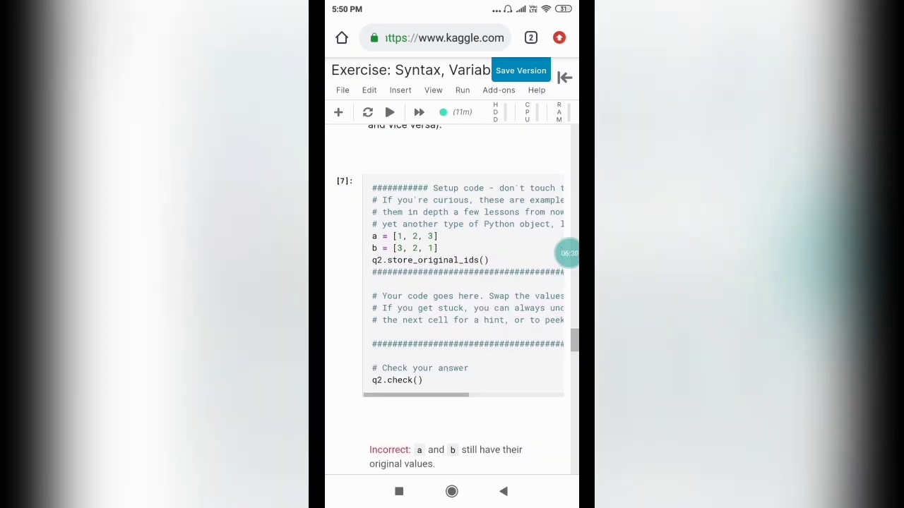
pyautogui.scroll(-3)
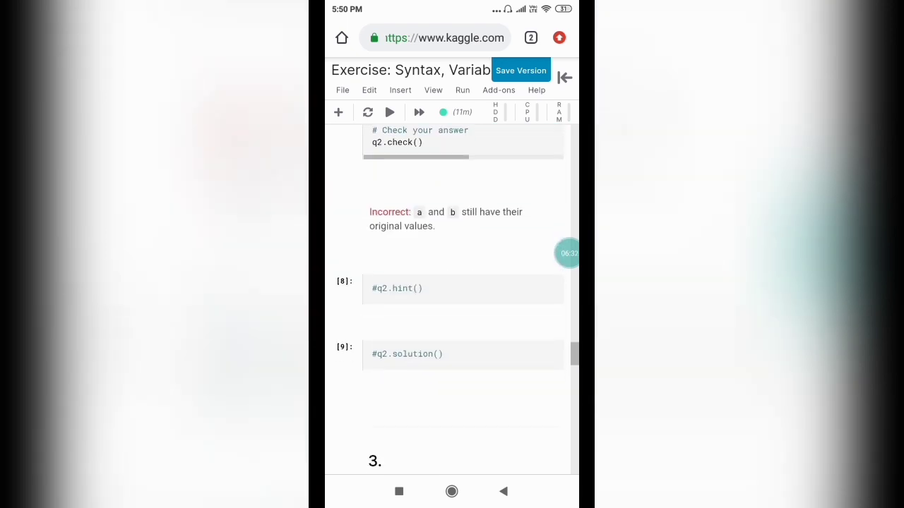
pyautogui.scroll(-3)
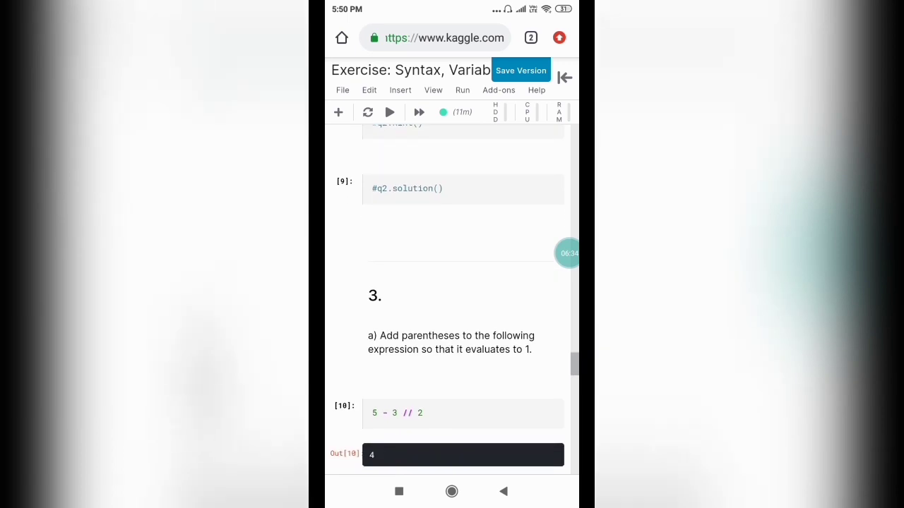
pyautogui.scroll(-3)
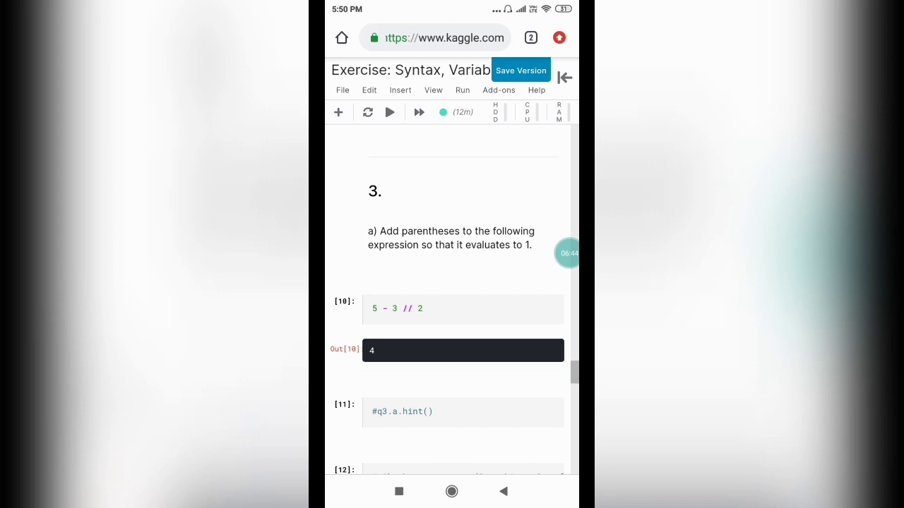
pyautogui.scroll(-3)
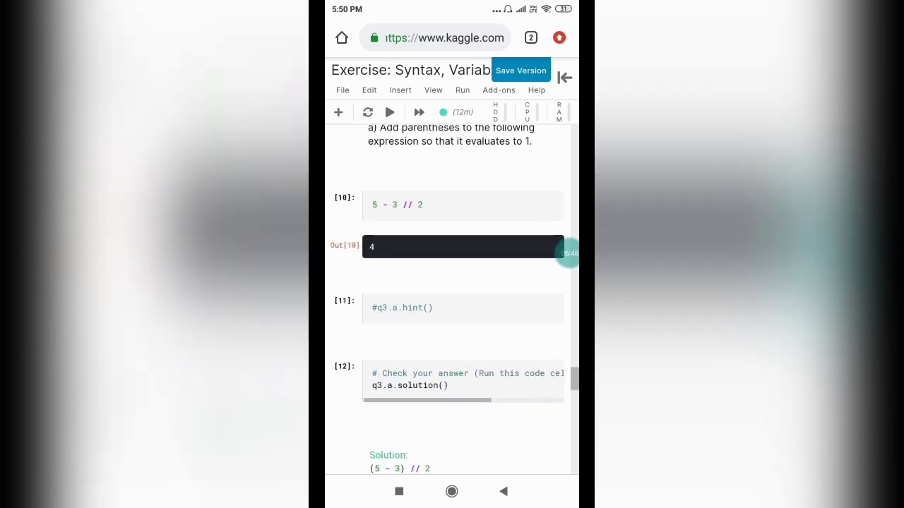
pyautogui.scroll(-3)
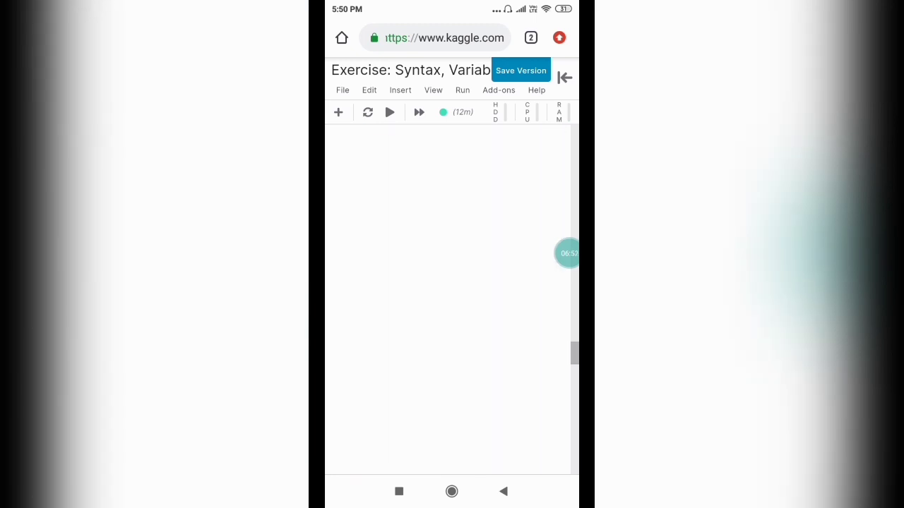
# Read through the Booleans and Conditionals lesson toward its Try It Yourself link.
pyautogui.scroll(-3)
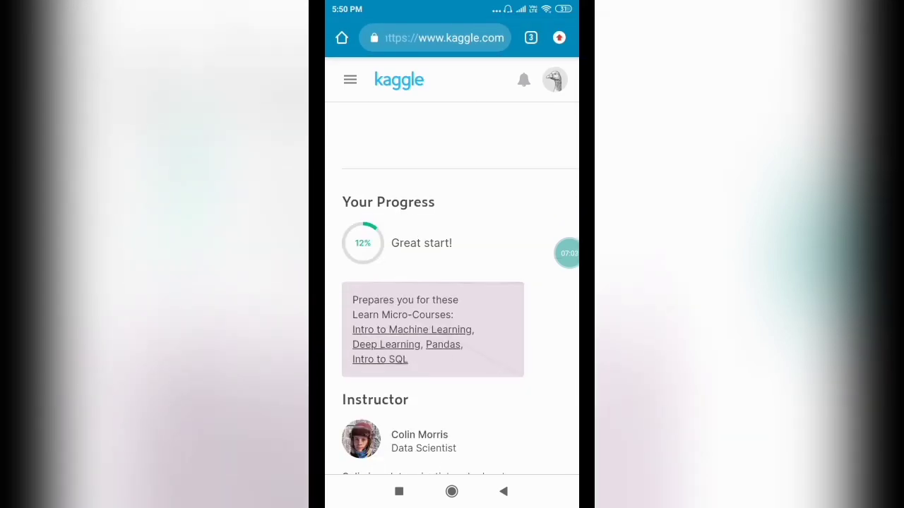
pyautogui.scroll(-3)
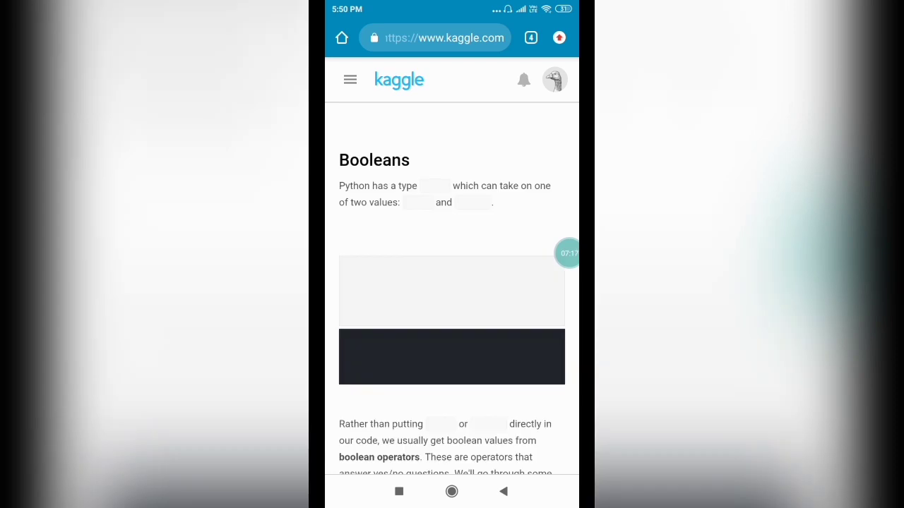
pyautogui.scroll(-3)
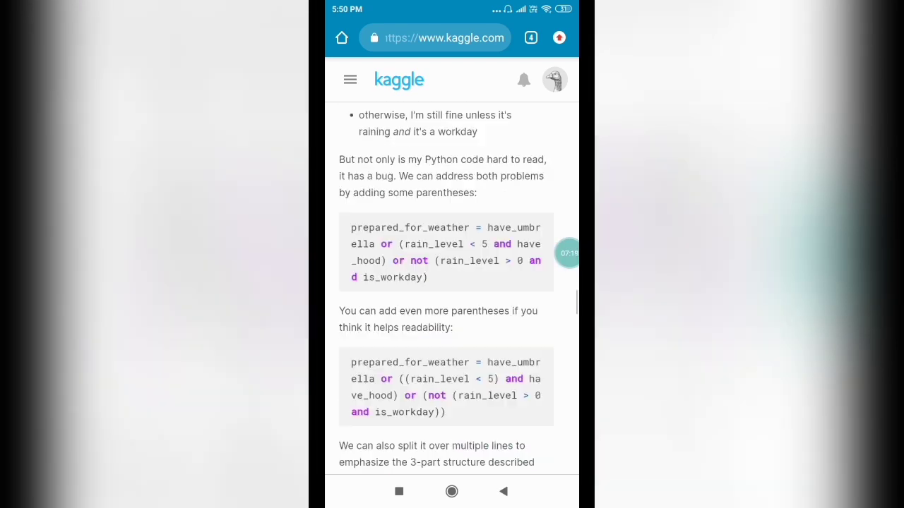
pyautogui.scroll(-3)
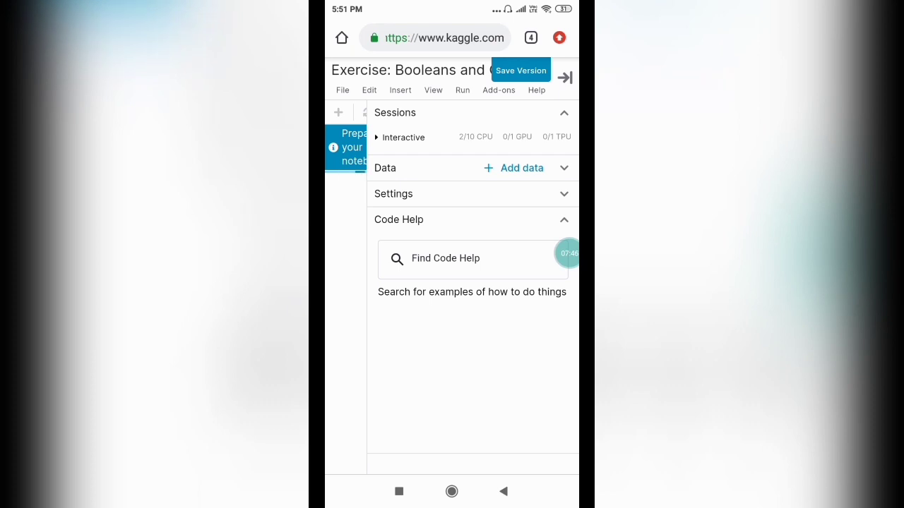
# Collapse the session and settings sidebar while the notebook session starts.
pyautogui.click(565, 78)
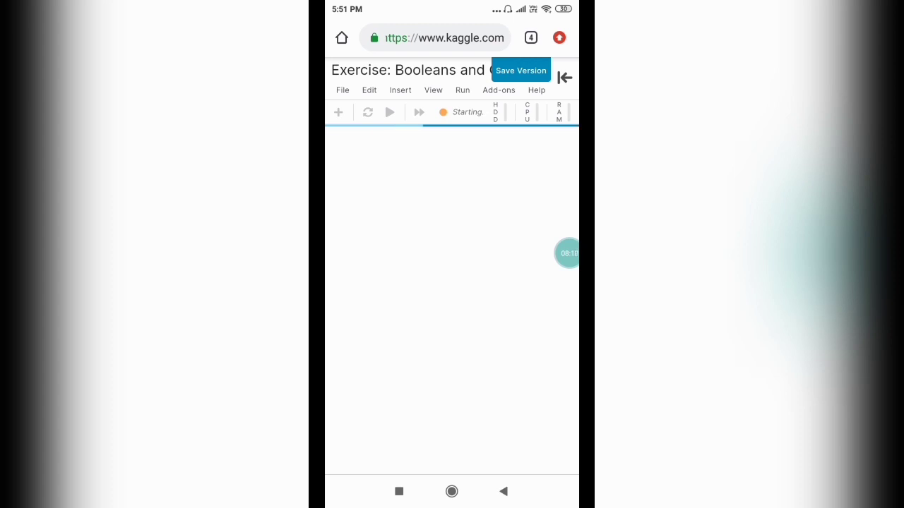
pyautogui.click(463, 90)
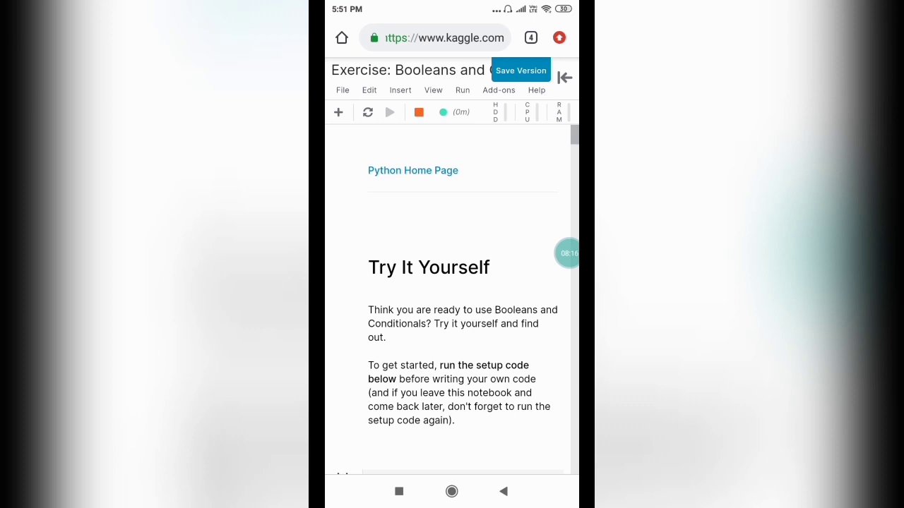
# Run the q2.solution() cell to reveal the candies grammar fixes.
pyautogui.scroll(-3)
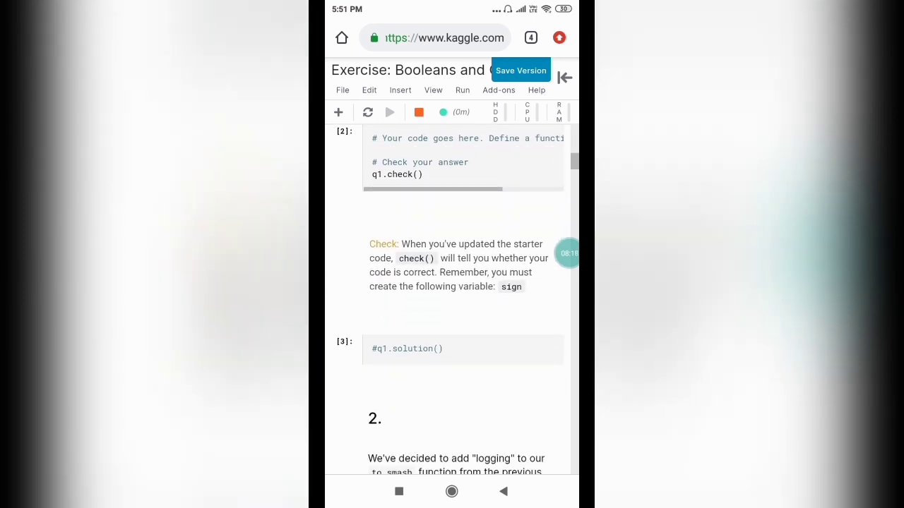
pyautogui.scroll(-3)
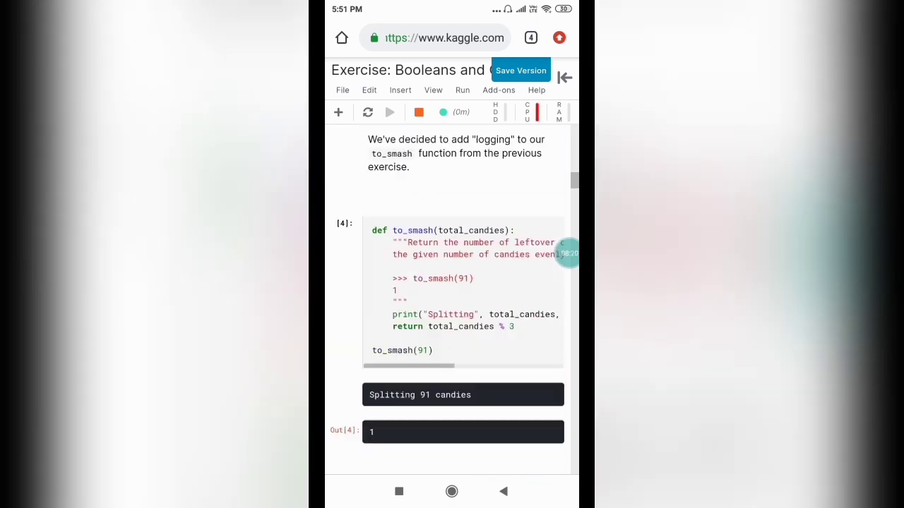
pyautogui.scroll(-3)
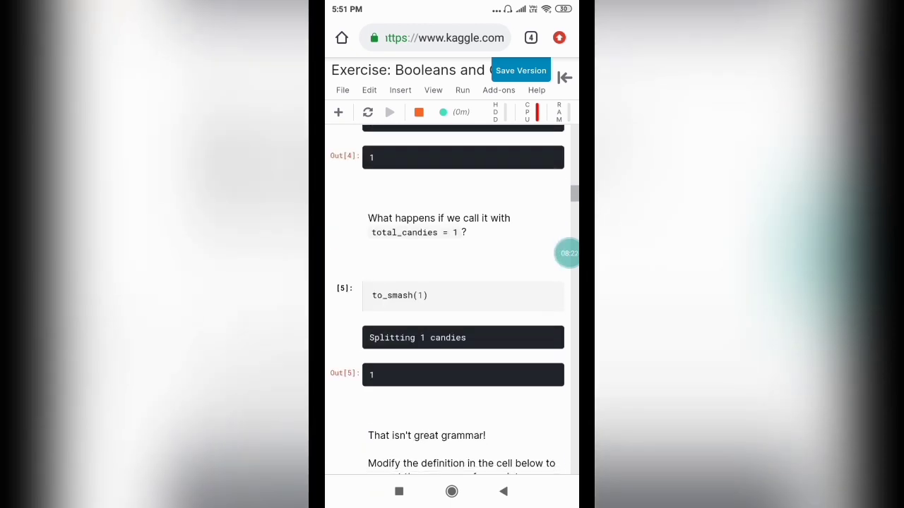
pyautogui.scroll(-3)
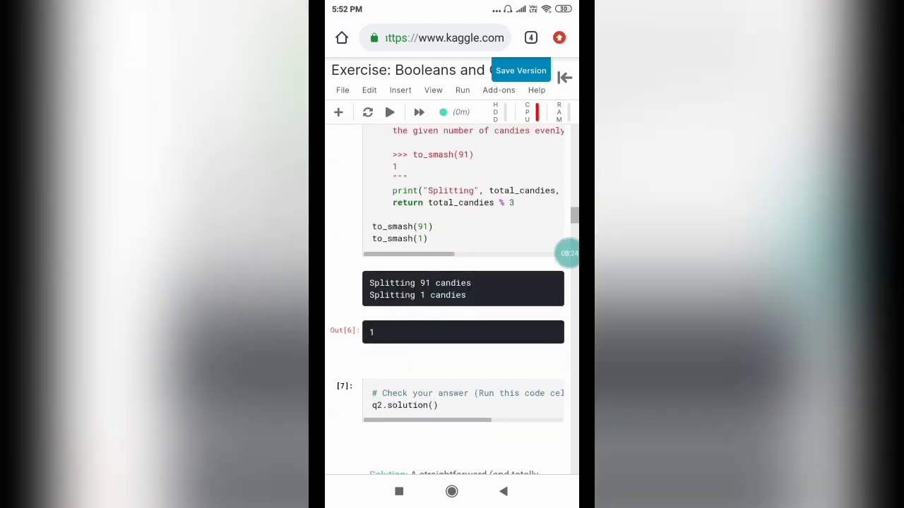
pyautogui.scroll(-3)
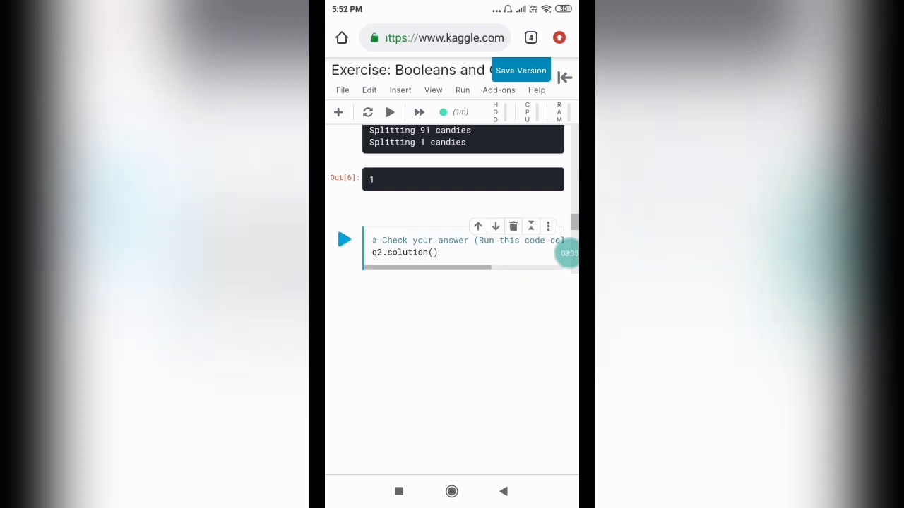
pyautogui.click(403, 252)
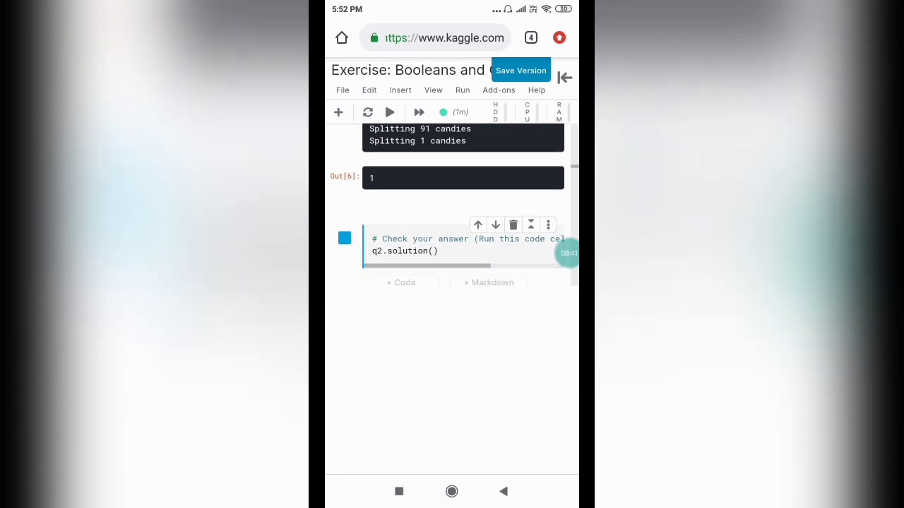
pyautogui.click(345, 239)
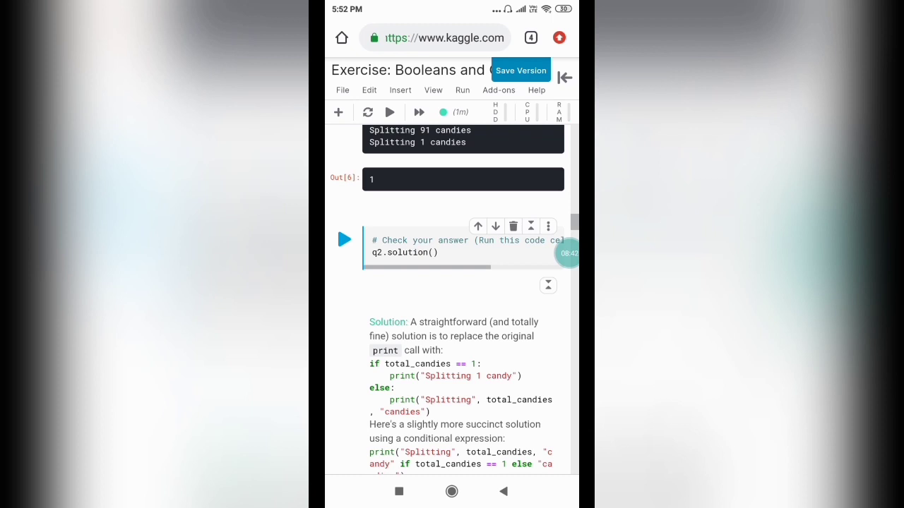
# Scroll through the remaining questions of the exercise notebook.
pyautogui.scroll(-3)
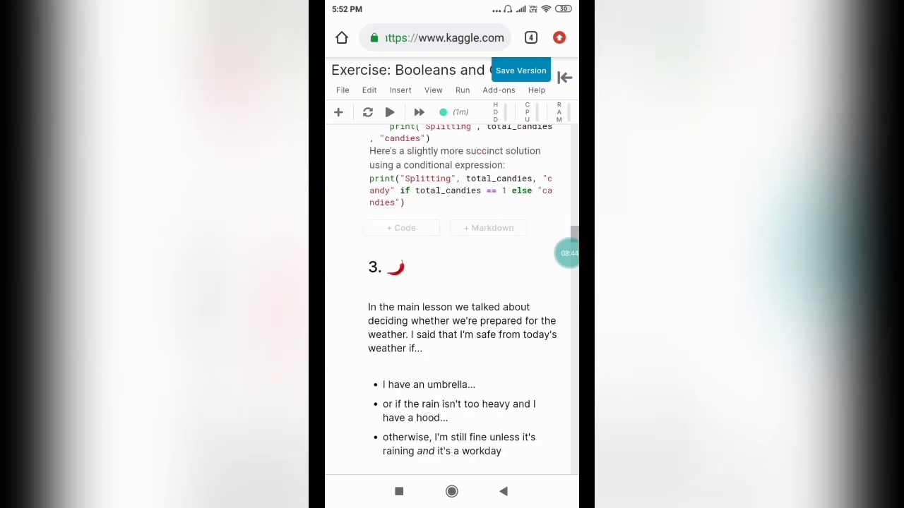
pyautogui.scroll(-3)
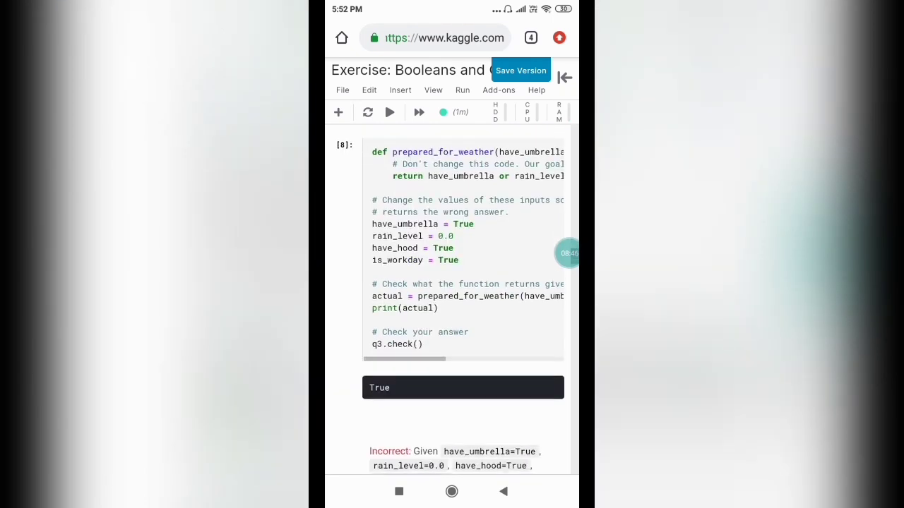
pyautogui.scroll(-3)
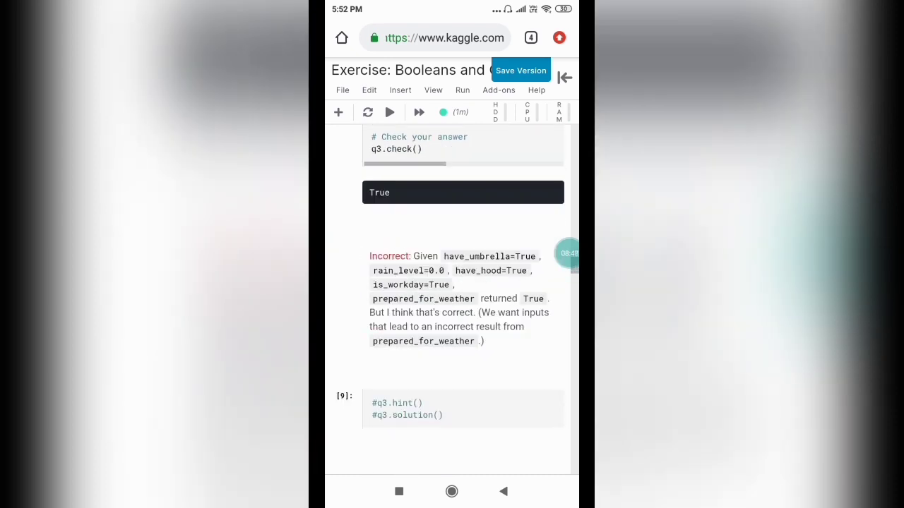
pyautogui.scroll(-3)
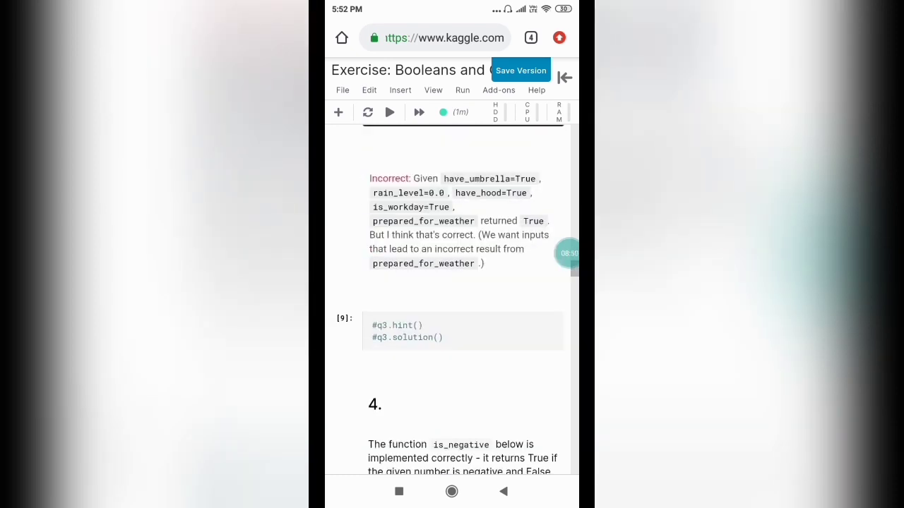
pyautogui.scroll(-3)
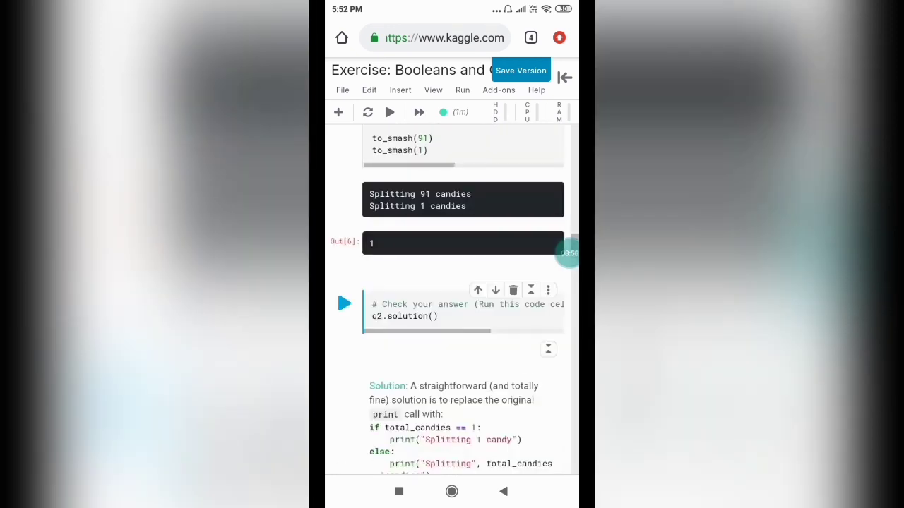
pyautogui.scroll(3)
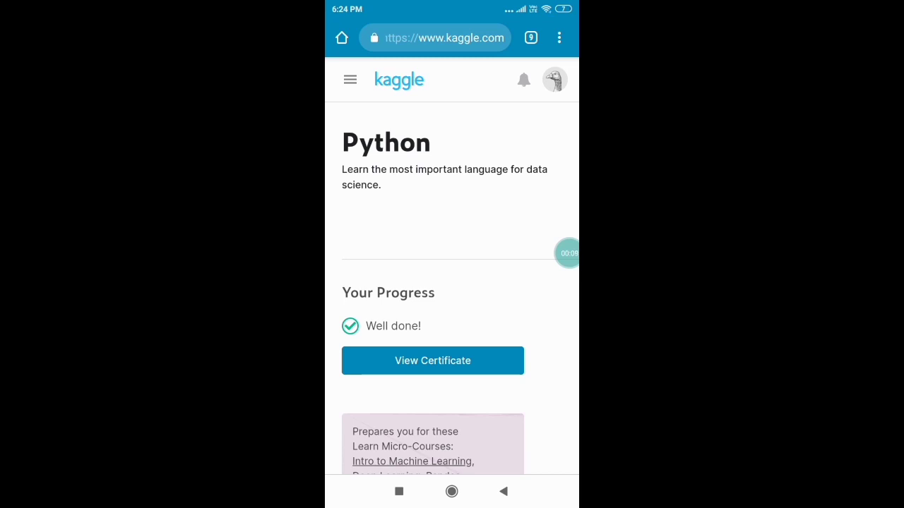
# Download the Python course certificate as a PNG image.
pyautogui.scroll(-3)
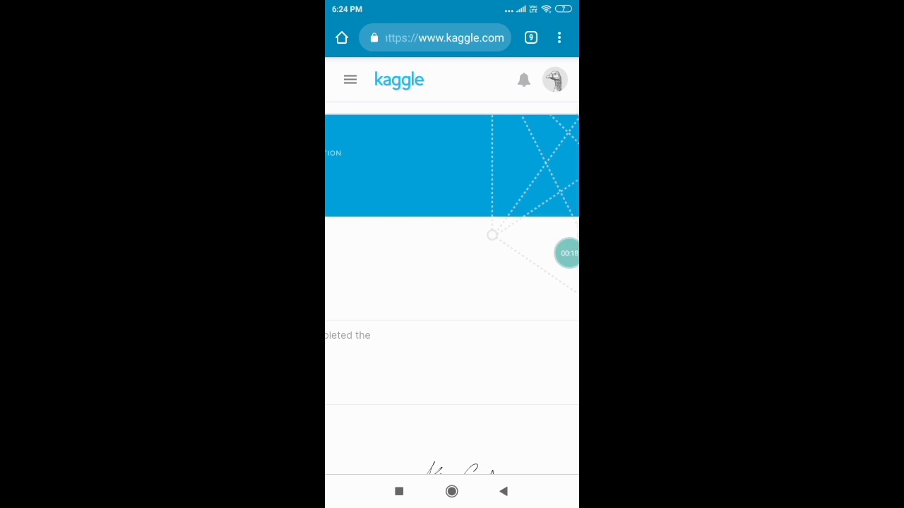
pyautogui.scroll(-3)
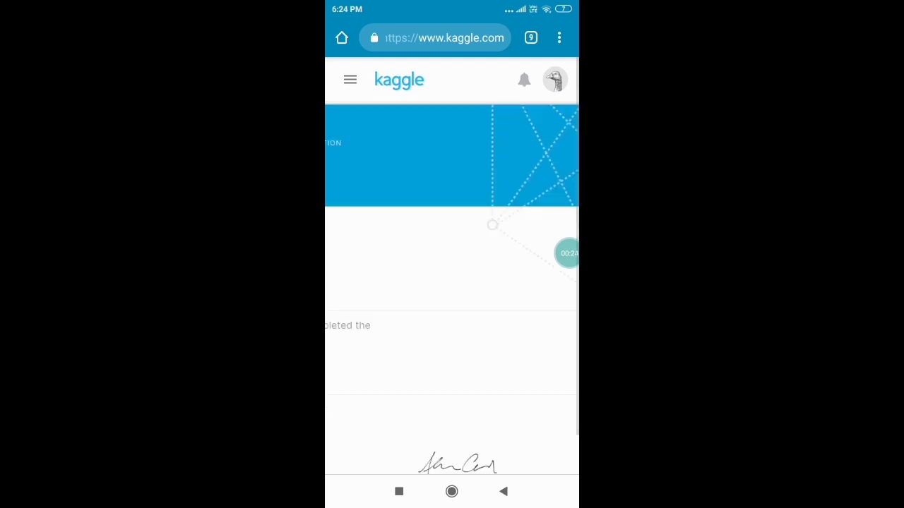
pyautogui.scroll(-3)
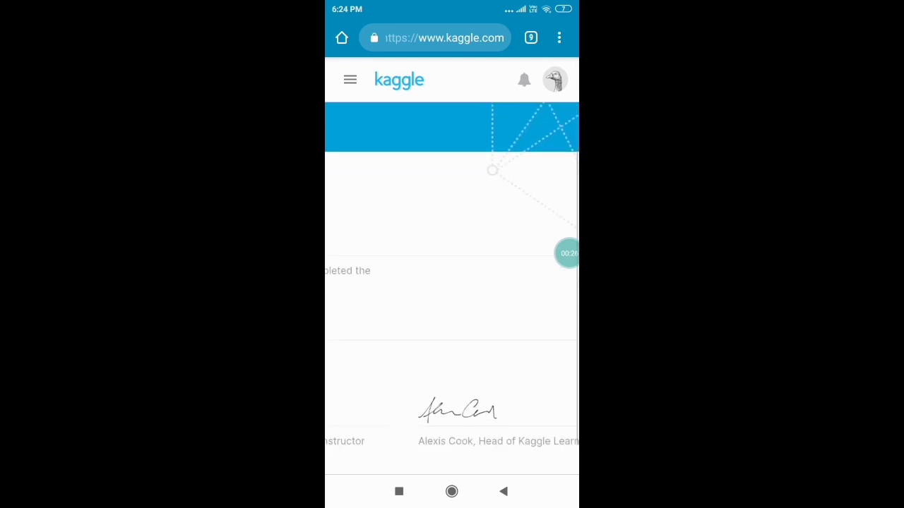
pyautogui.scroll(-3)
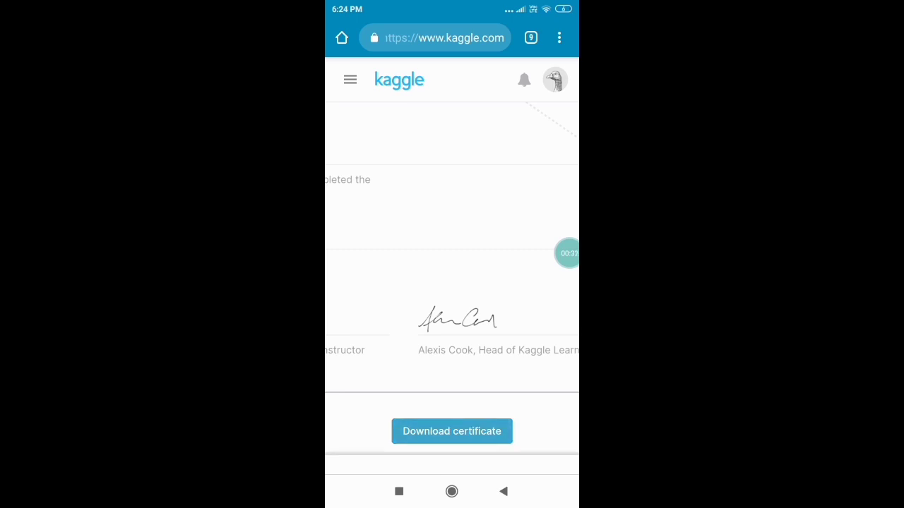
pyautogui.click(452, 430)
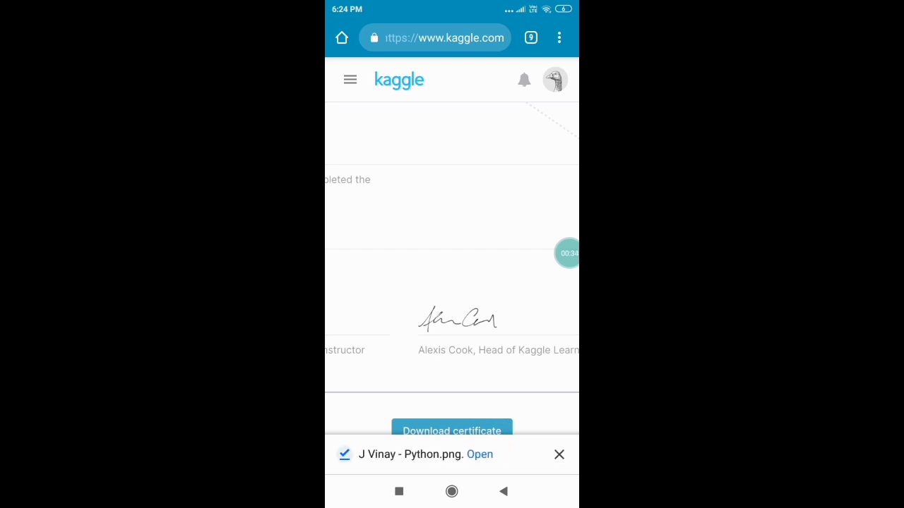